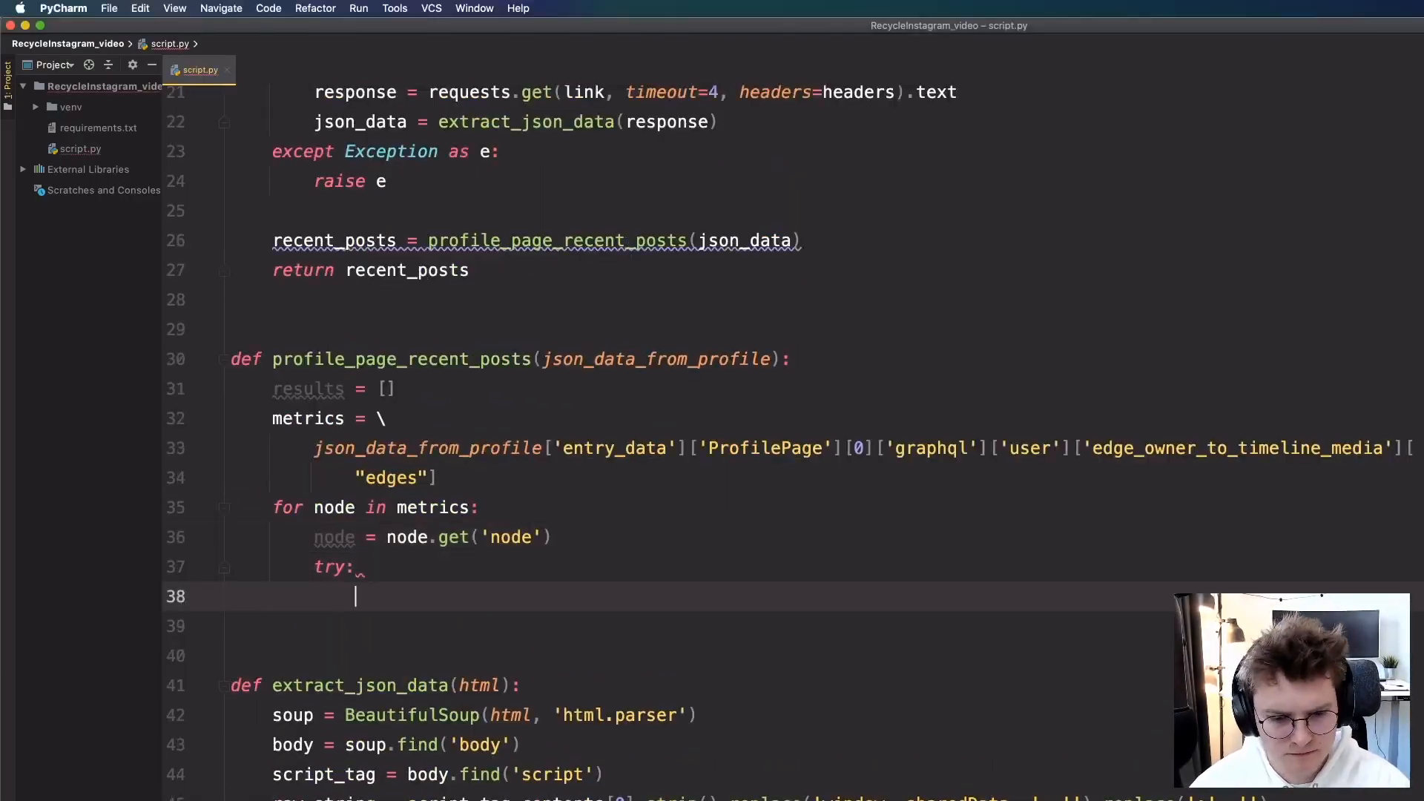
# Build photo_url/text dicts only for GraphImage nodes, append them to results, and add except: pass.
pyautogui.write("if node['__typename'] == 'GraphImage':")
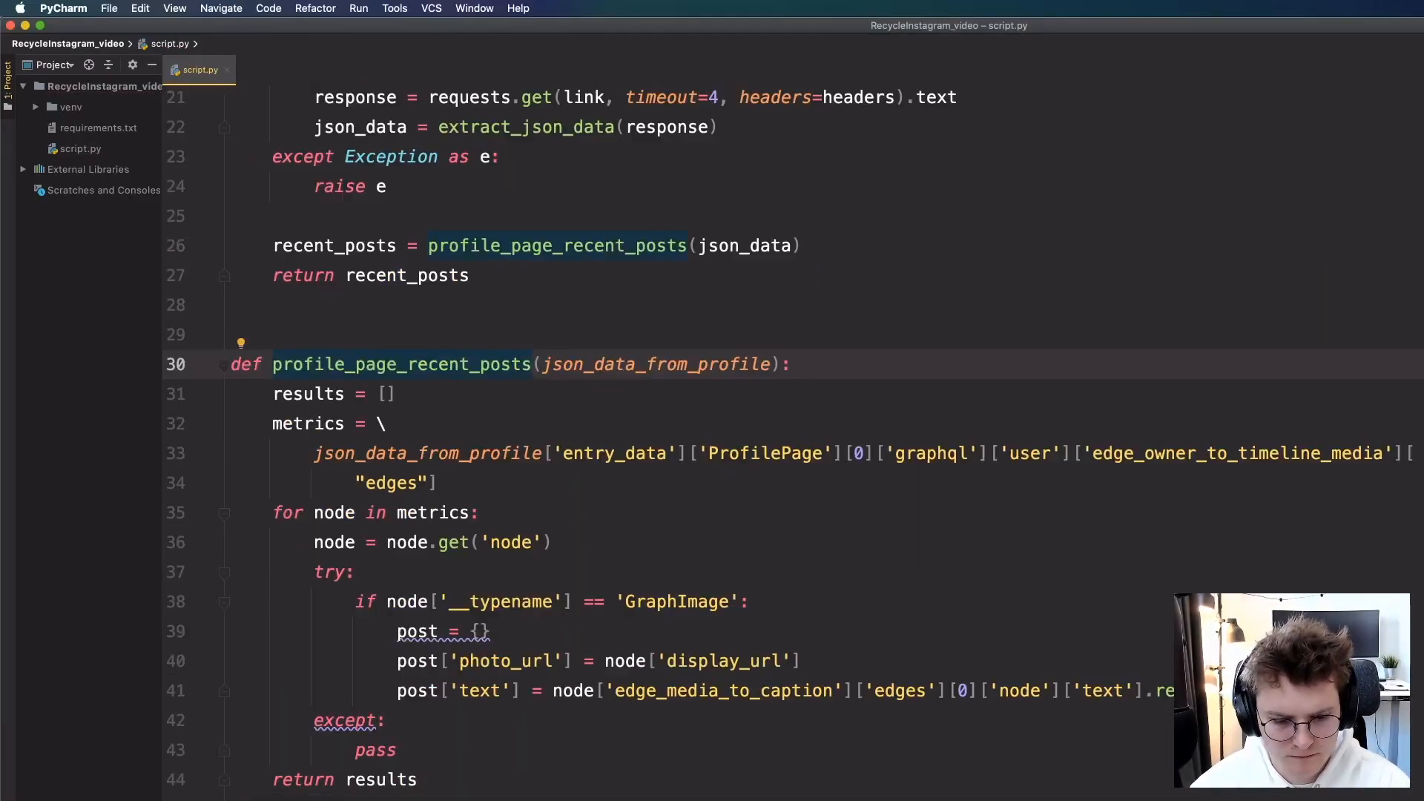
pyautogui.scroll(-3)
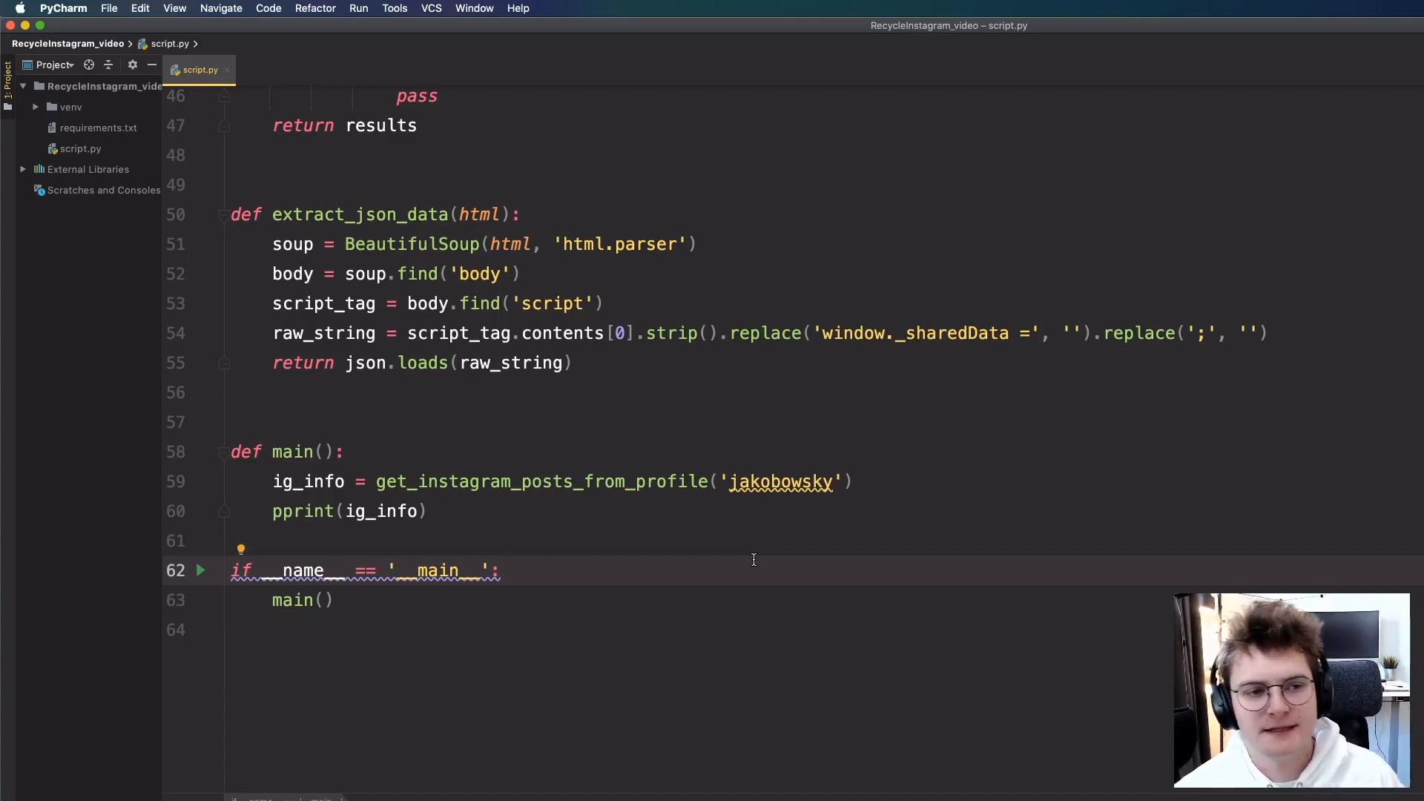
pyautogui.scroll(3)
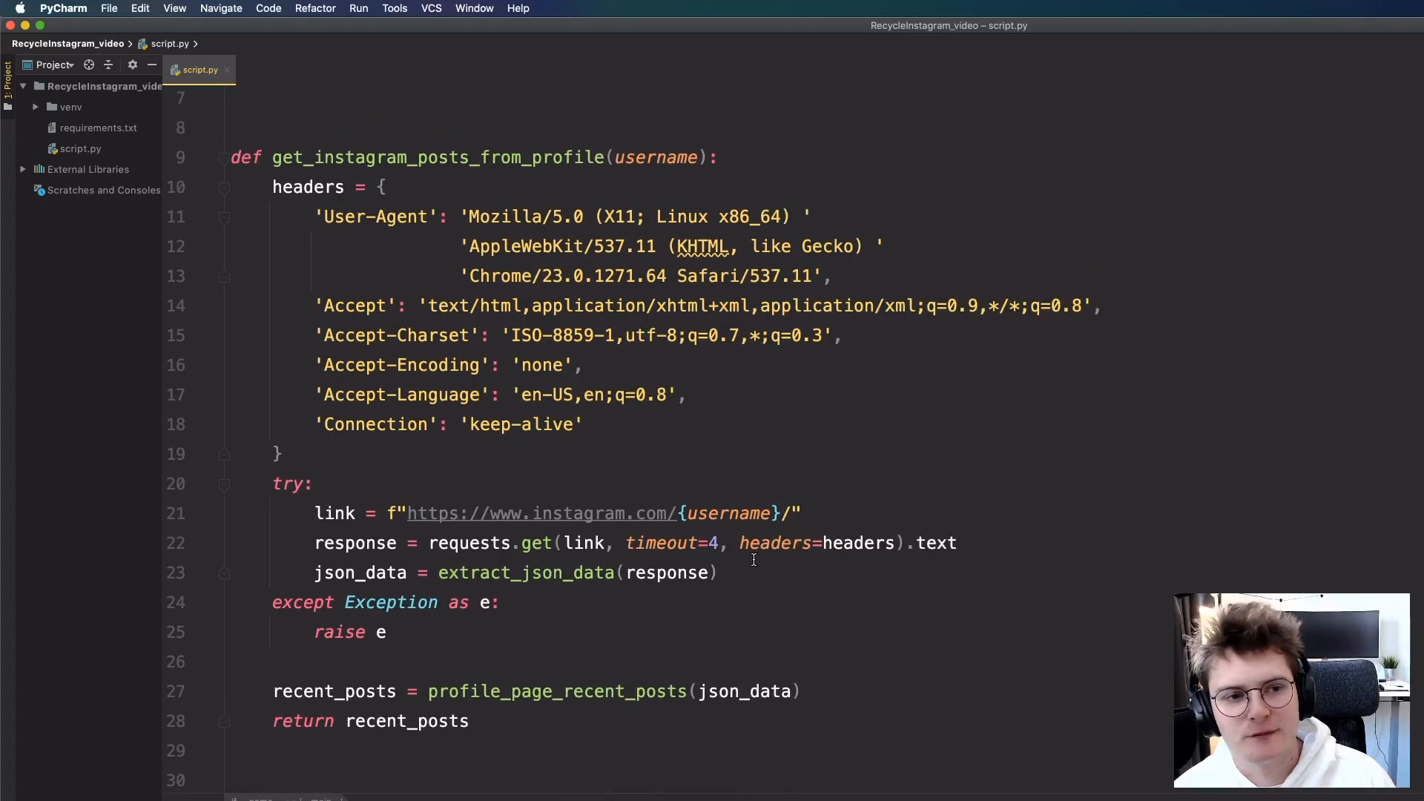
pyautogui.scroll(-3)
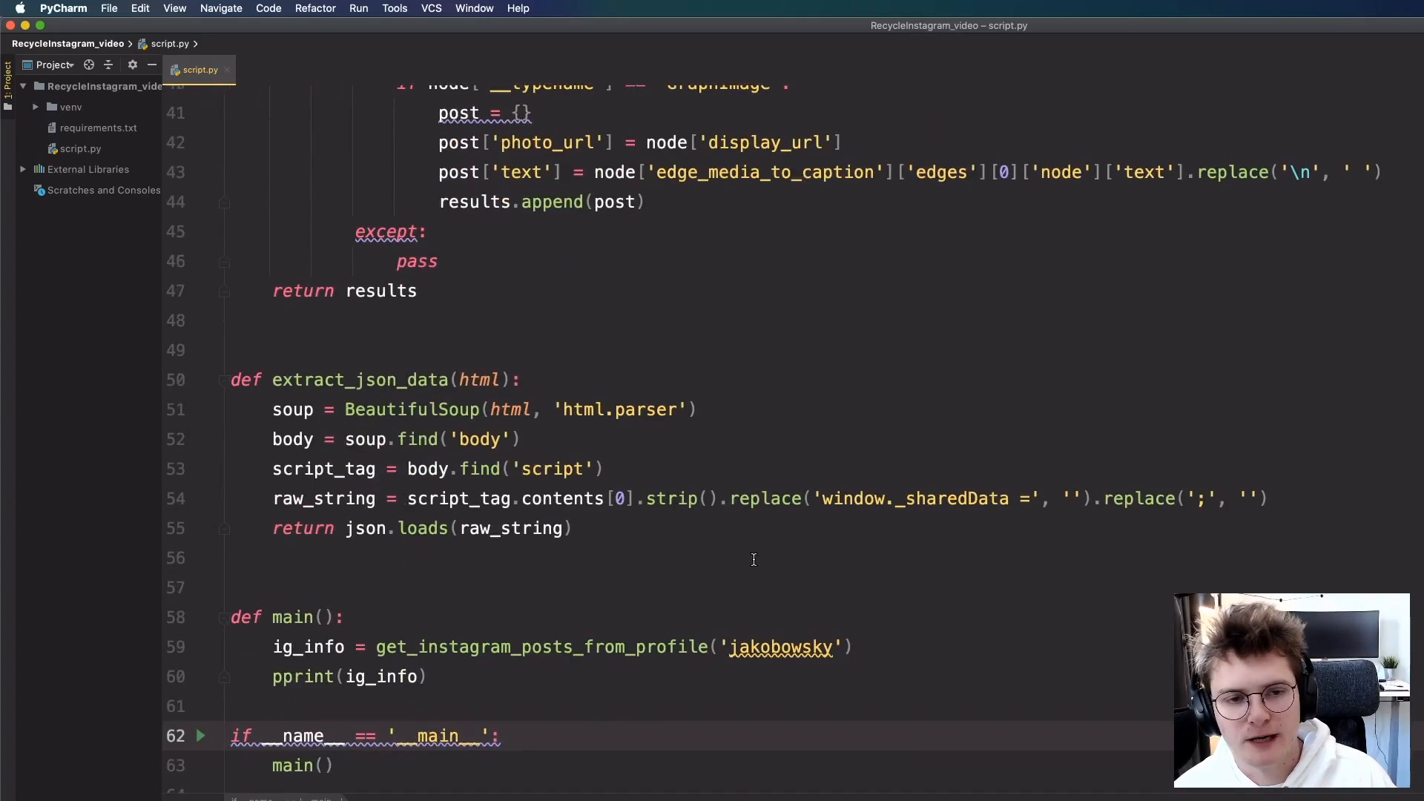
pyautogui.scroll(-3)
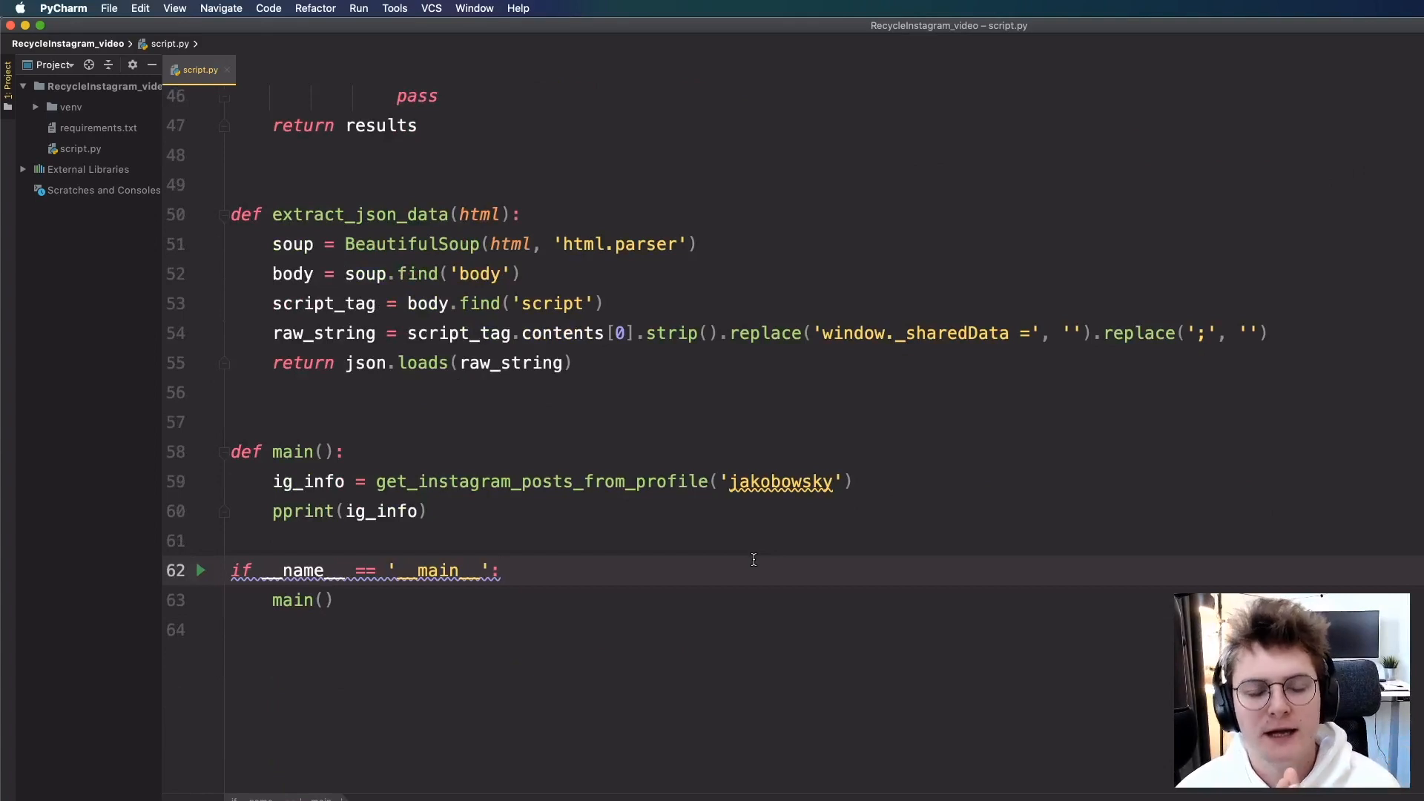
pyautogui.moveTo(717, 761)
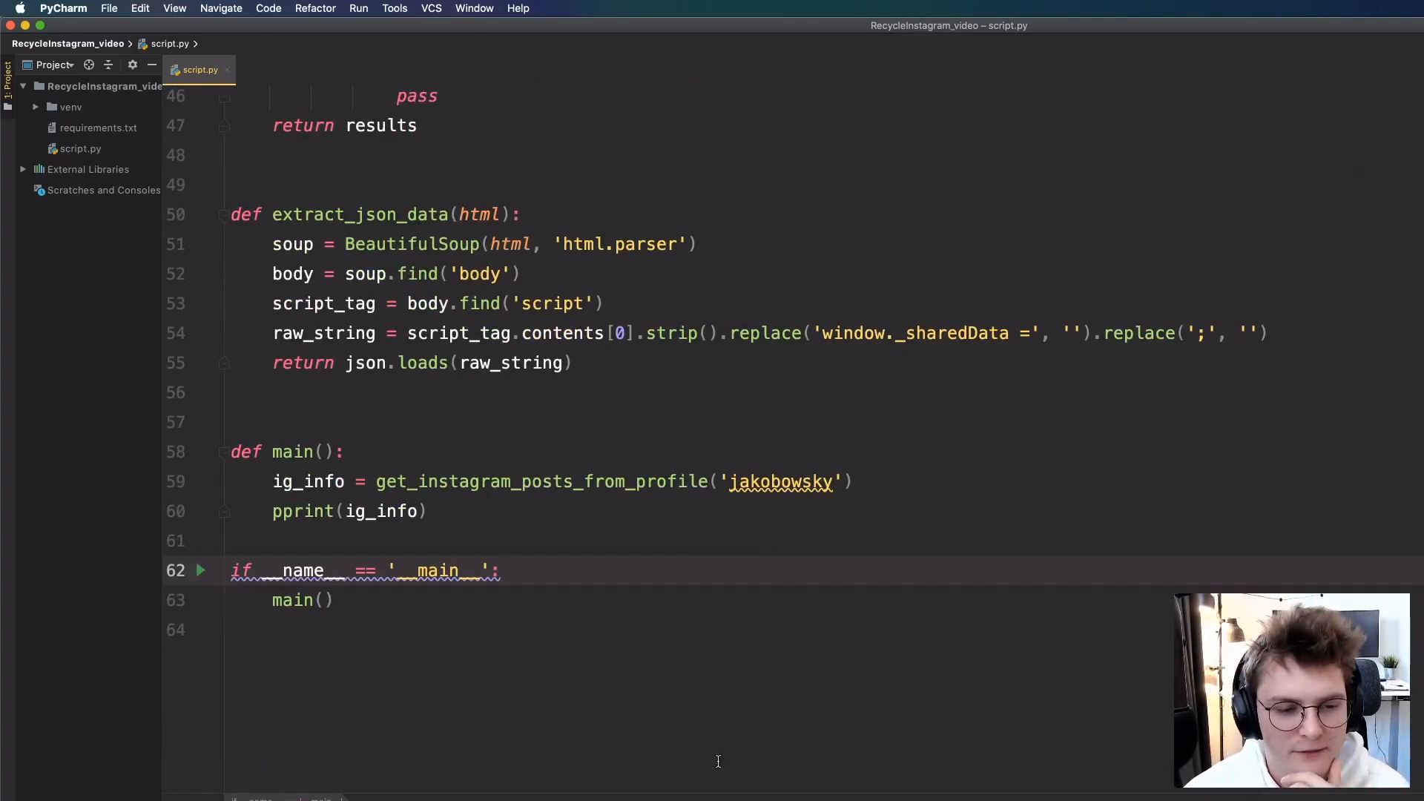
pyautogui.click(357, 8)
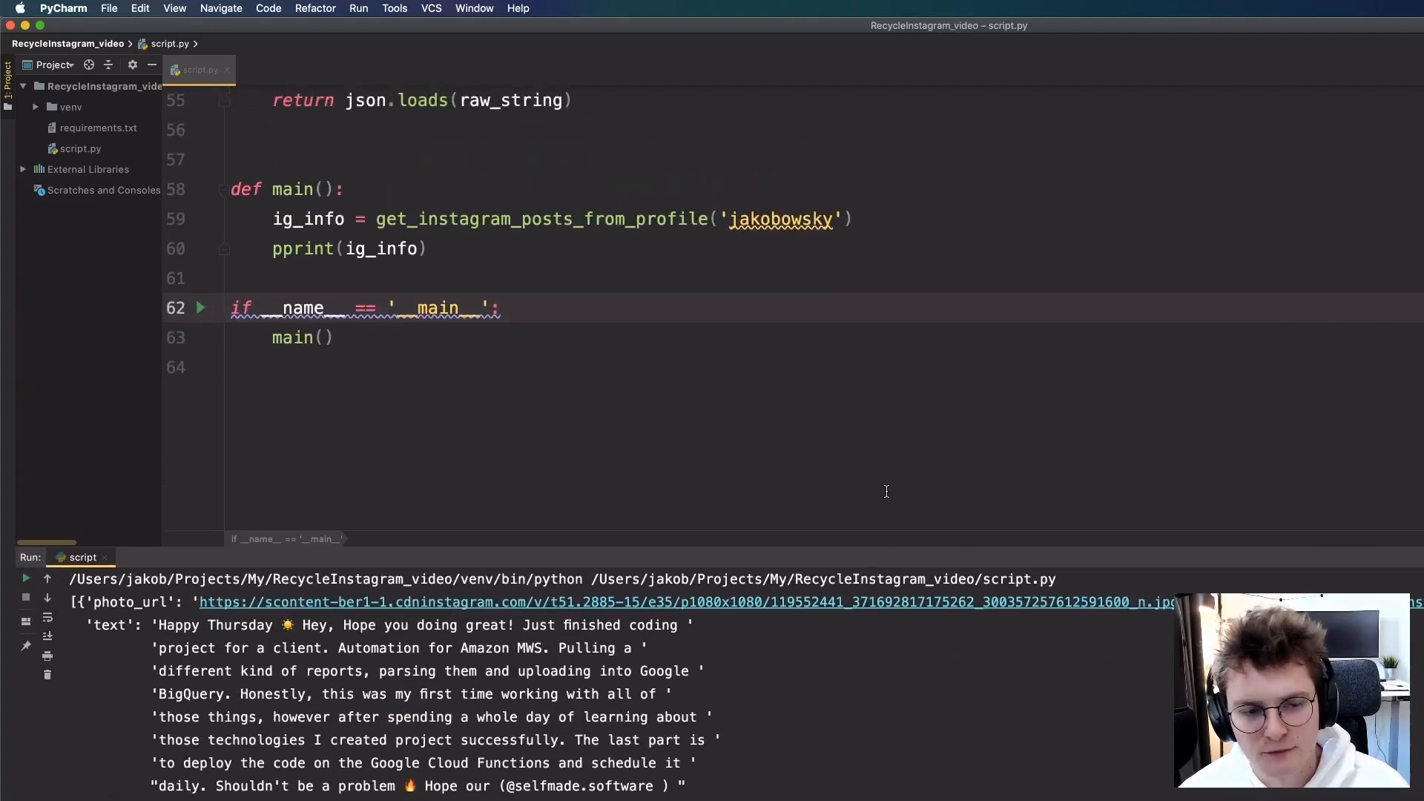
# Scroll back up to the profile-fetching request link, headers and JSON extraction code.
pyautogui.scroll(3)
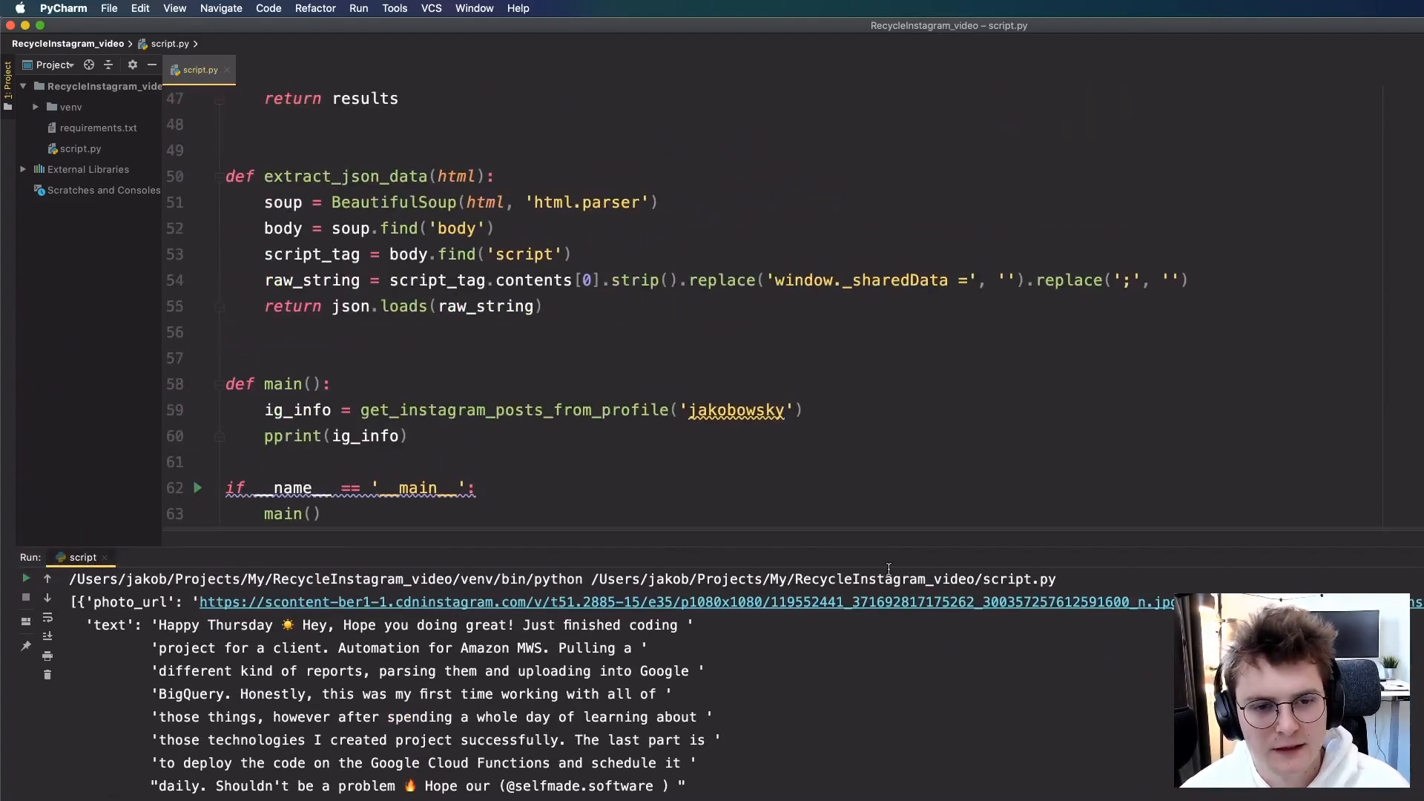
pyautogui.scroll(3)
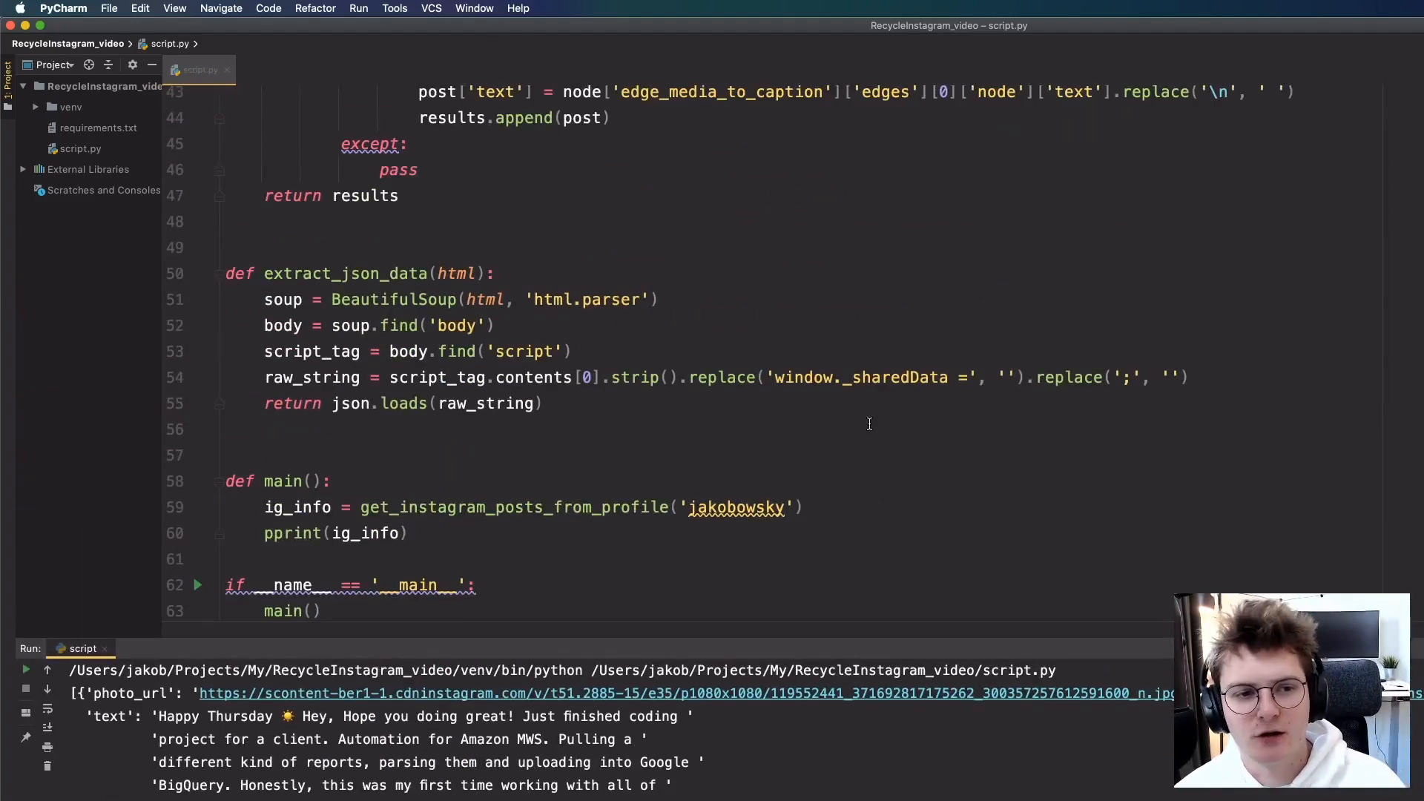
pyautogui.scroll(3)
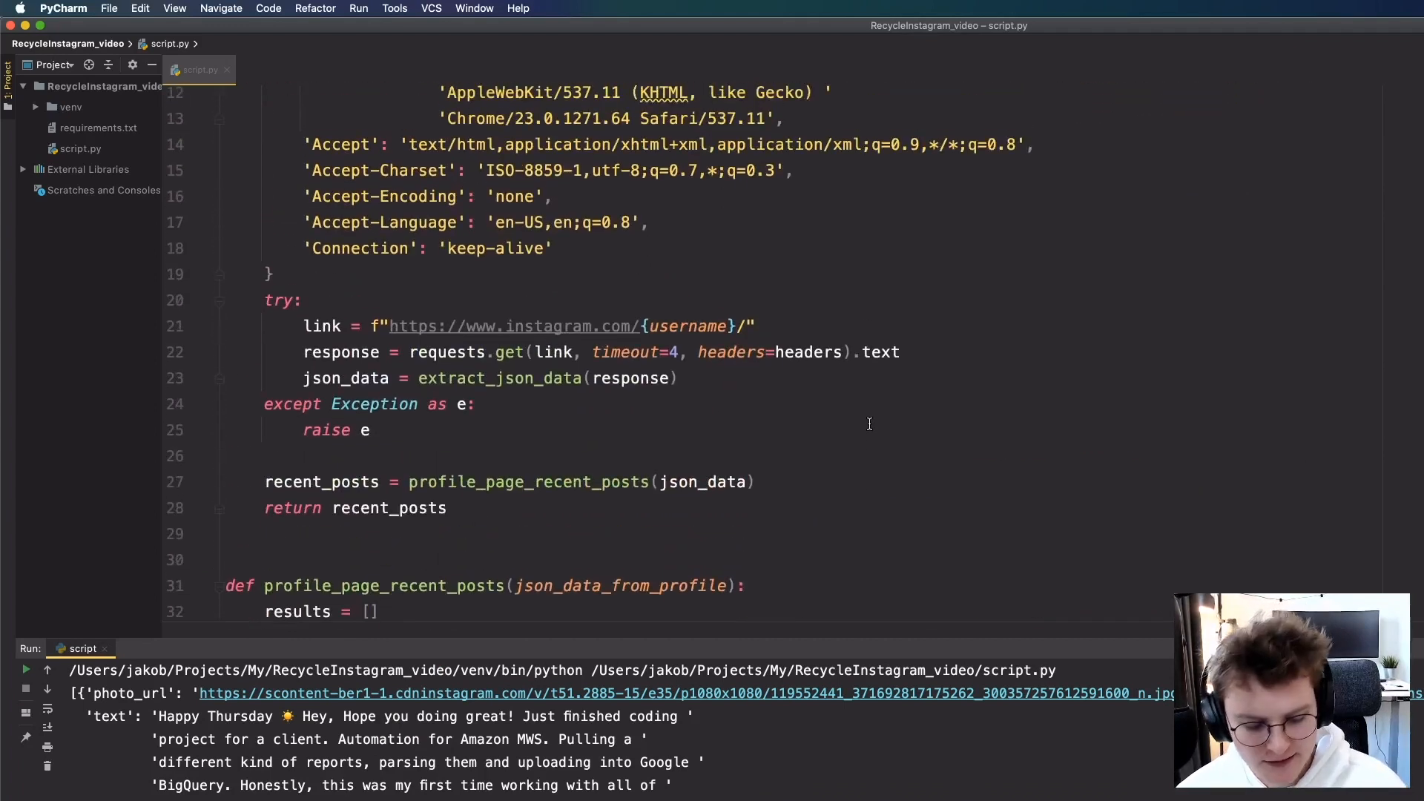
pyautogui.scroll(3)
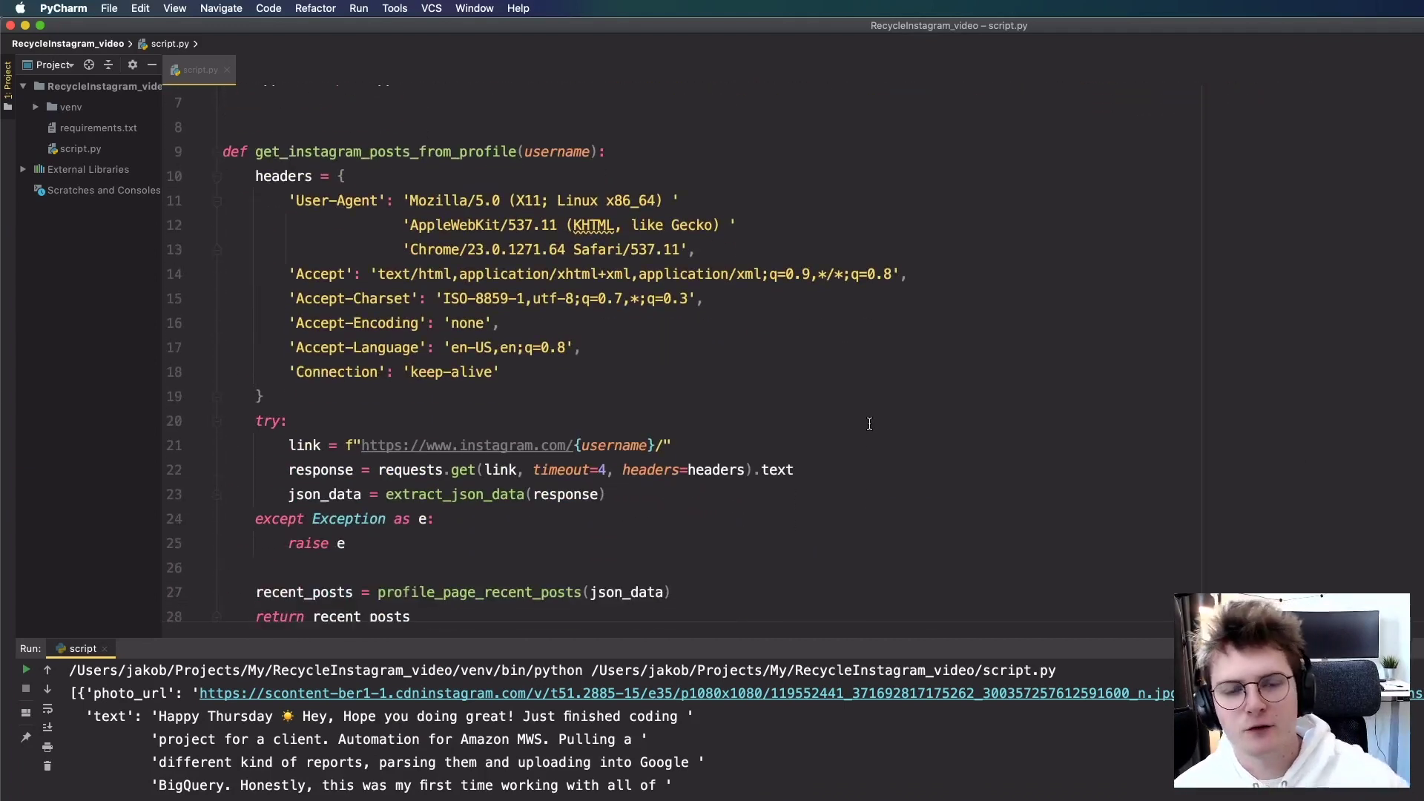
pyautogui.scroll(3)
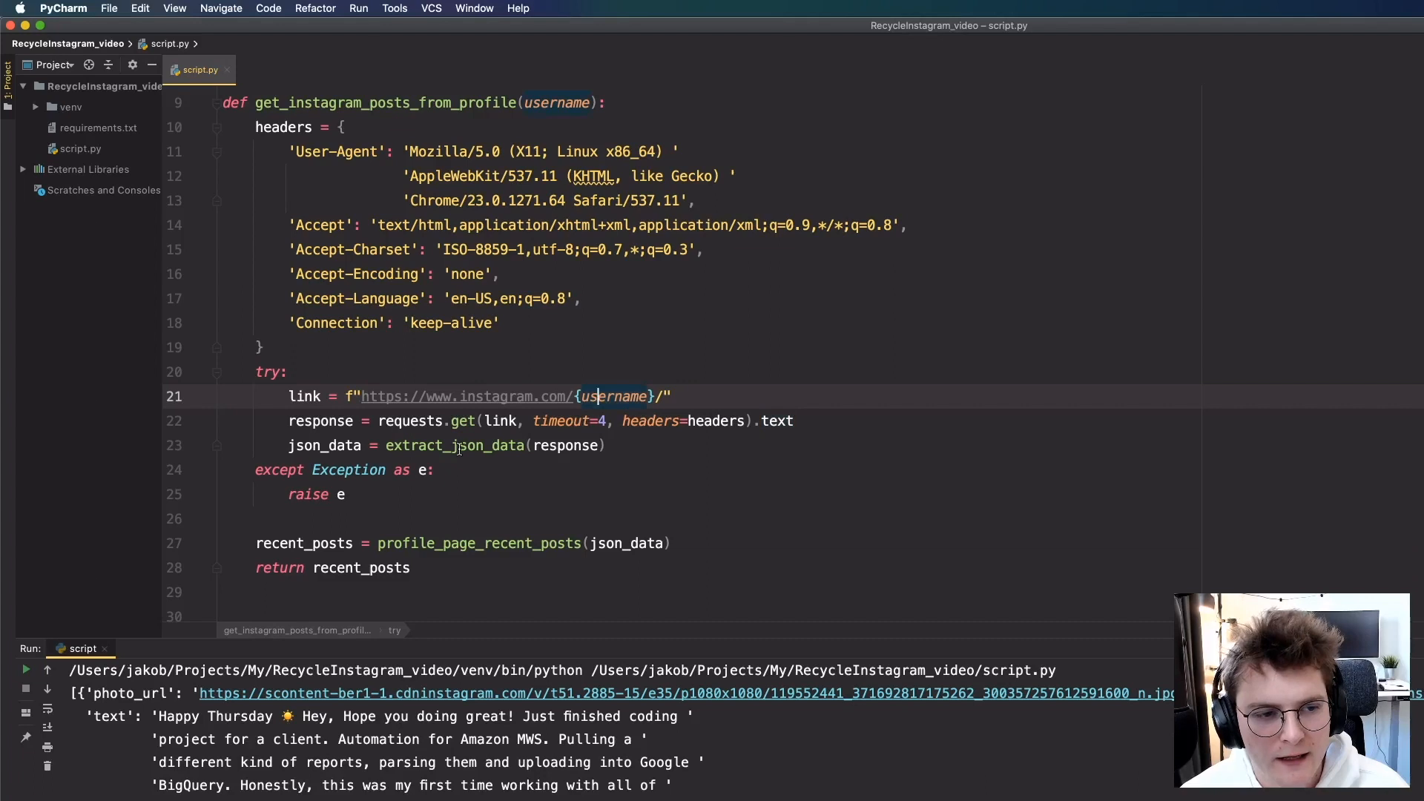
# Wrap the loop's try block in 'if node and isinstance(node, dict):'.
pyautogui.scroll(-3)
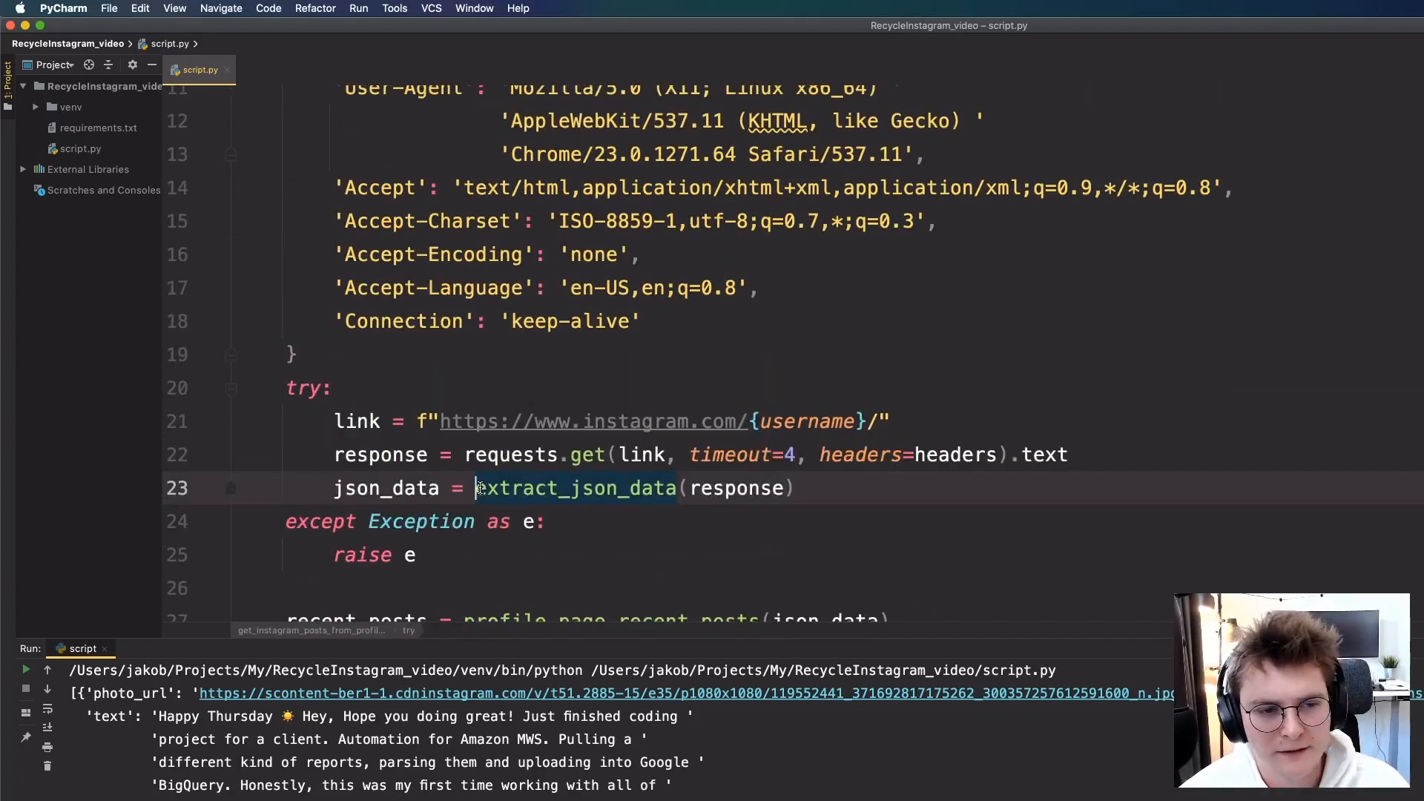
pyautogui.scroll(-3)
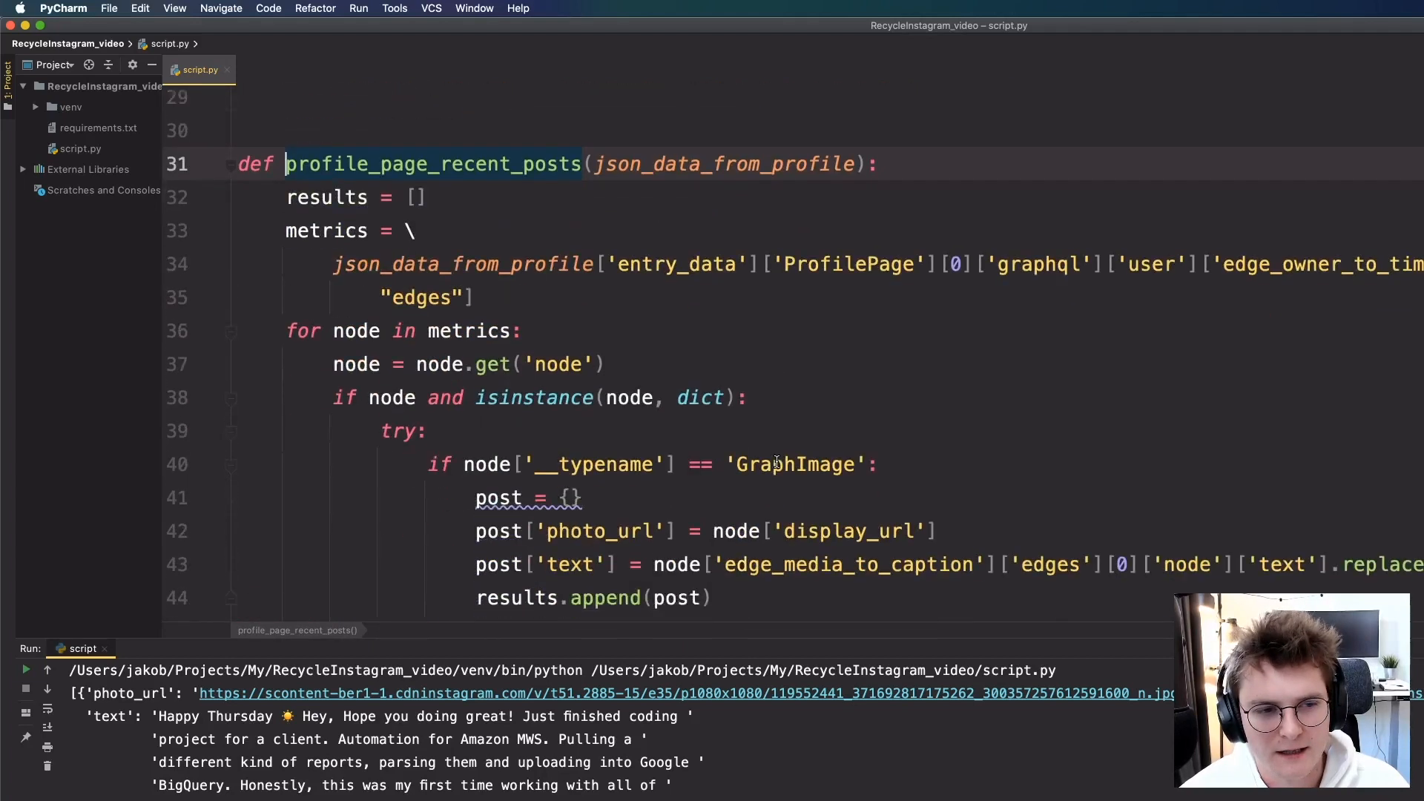
pyautogui.scroll(3)
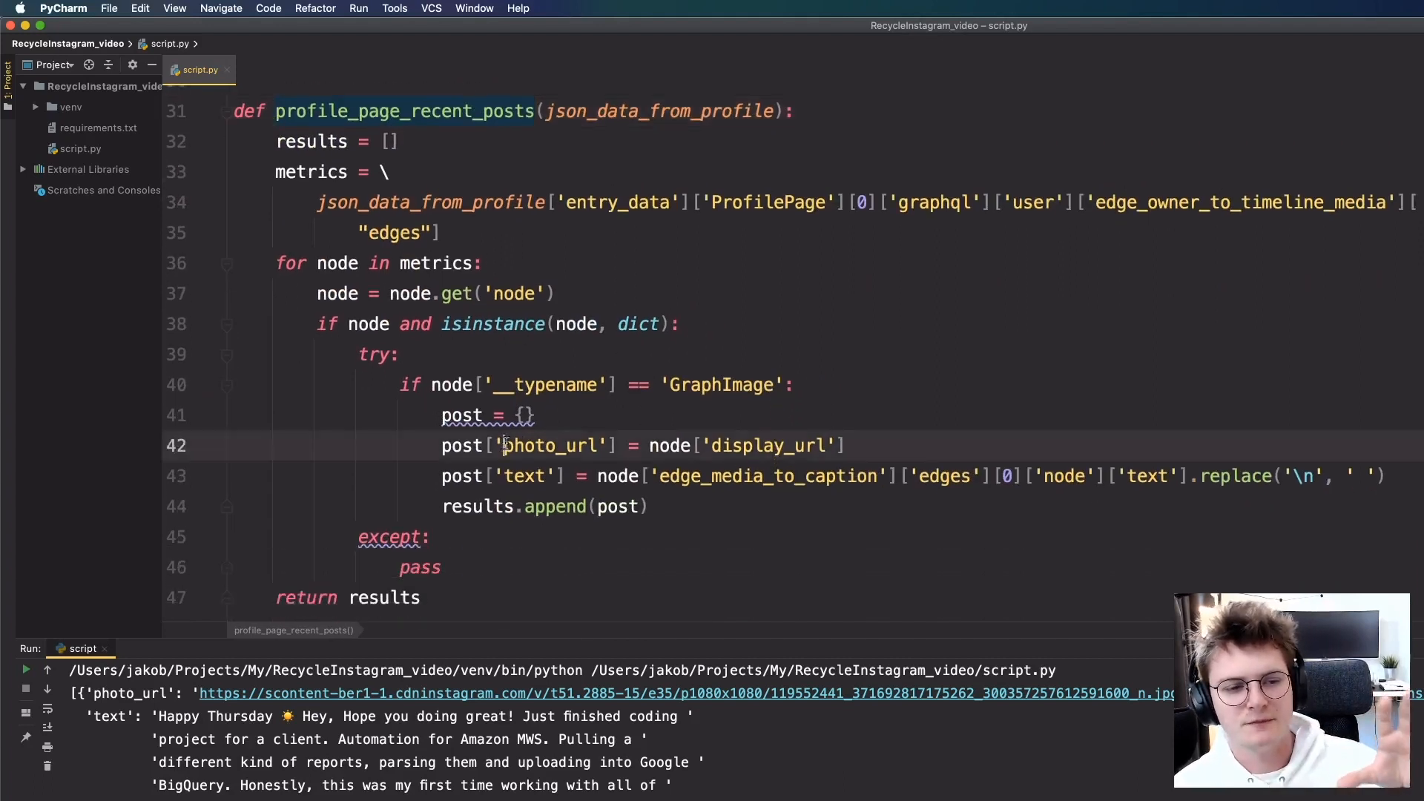
pyautogui.click(529, 474)
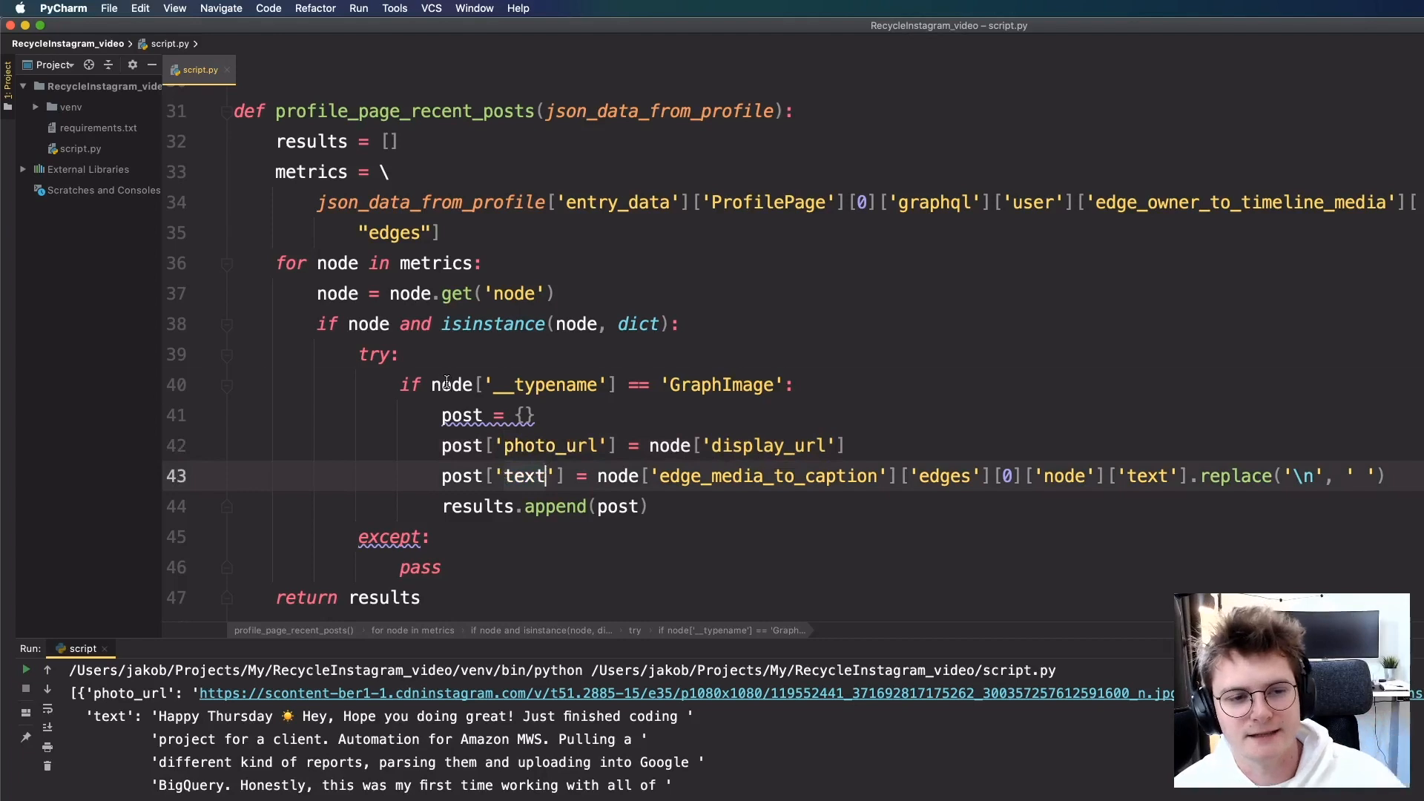
pyautogui.click(770, 385)
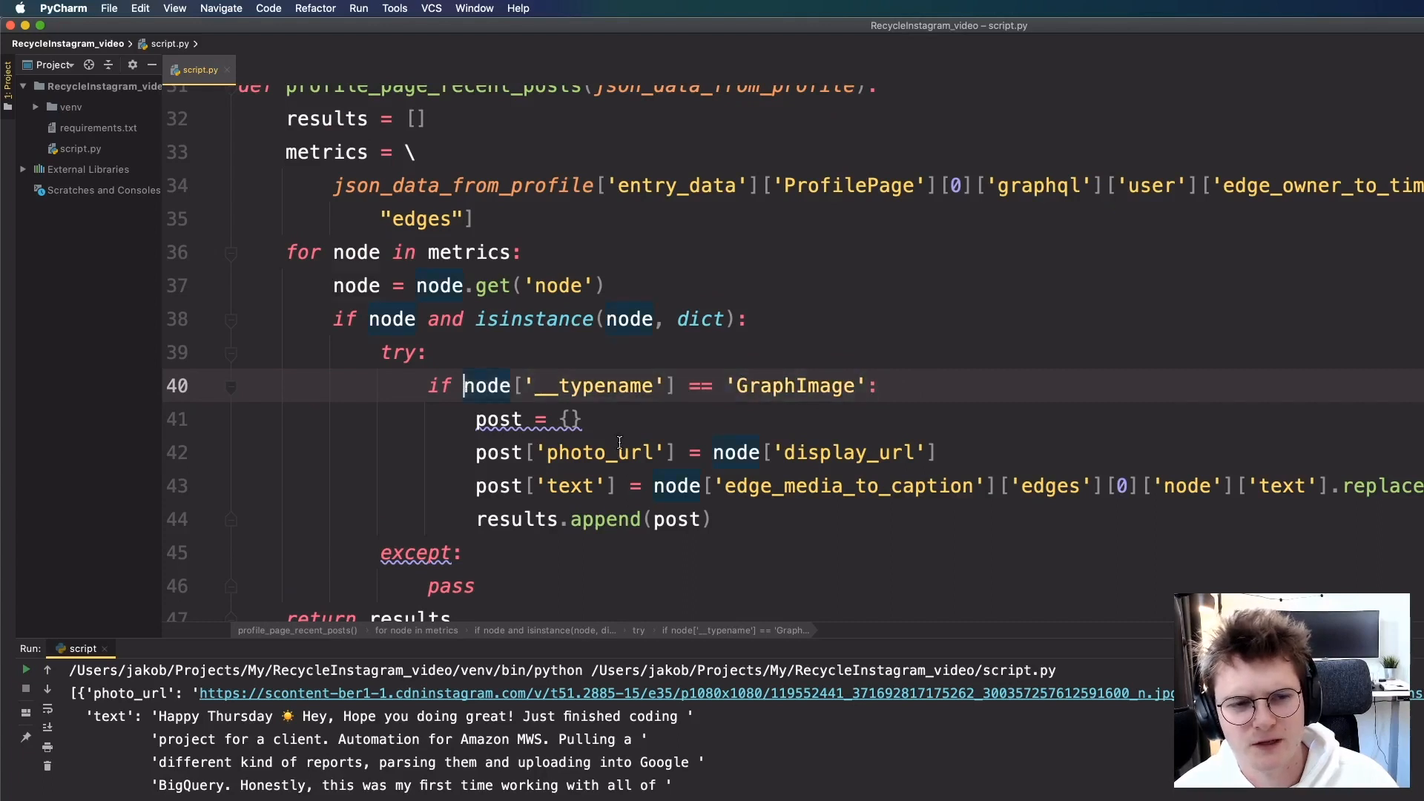
pyautogui.scroll(-3)
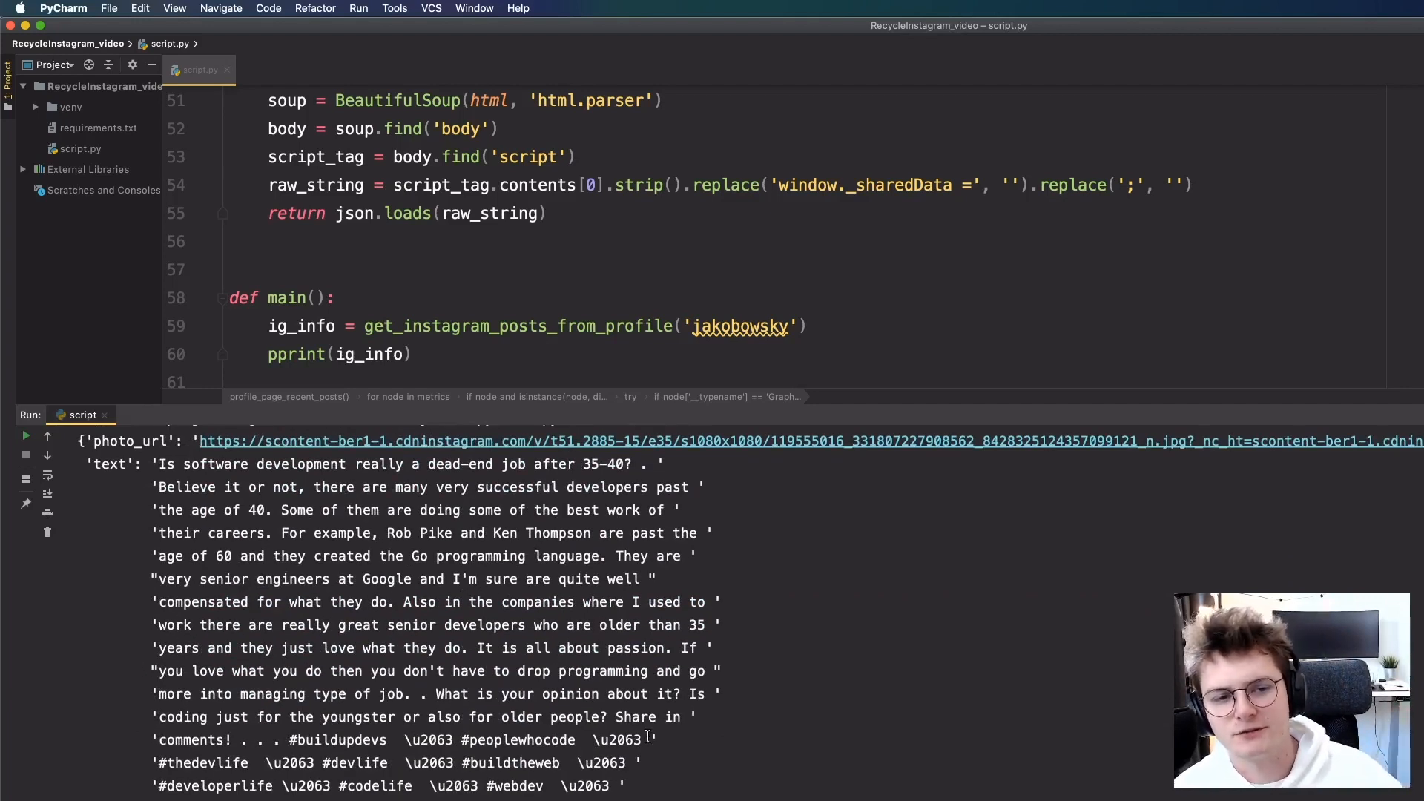
# Write filter_photo.py's channel_adjust, merge_channels and put_filter_and_save_photo from the Gotham filter article.
pyautogui.write('os.m')
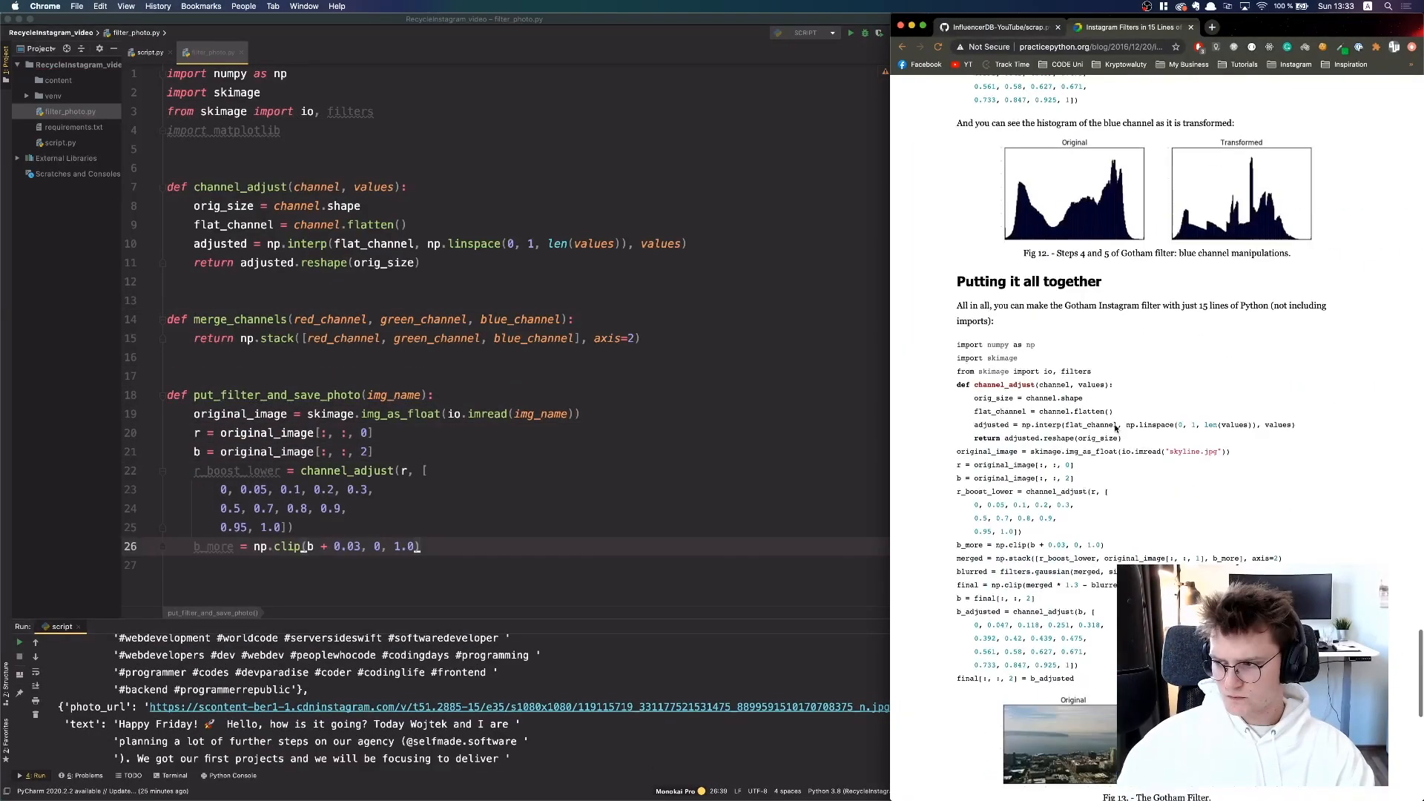
# Add put_filter_on_photo(img_url, number) saving to content/{number}/{number}.jpg, called in main with a counter.
pyautogui.click(147, 52)
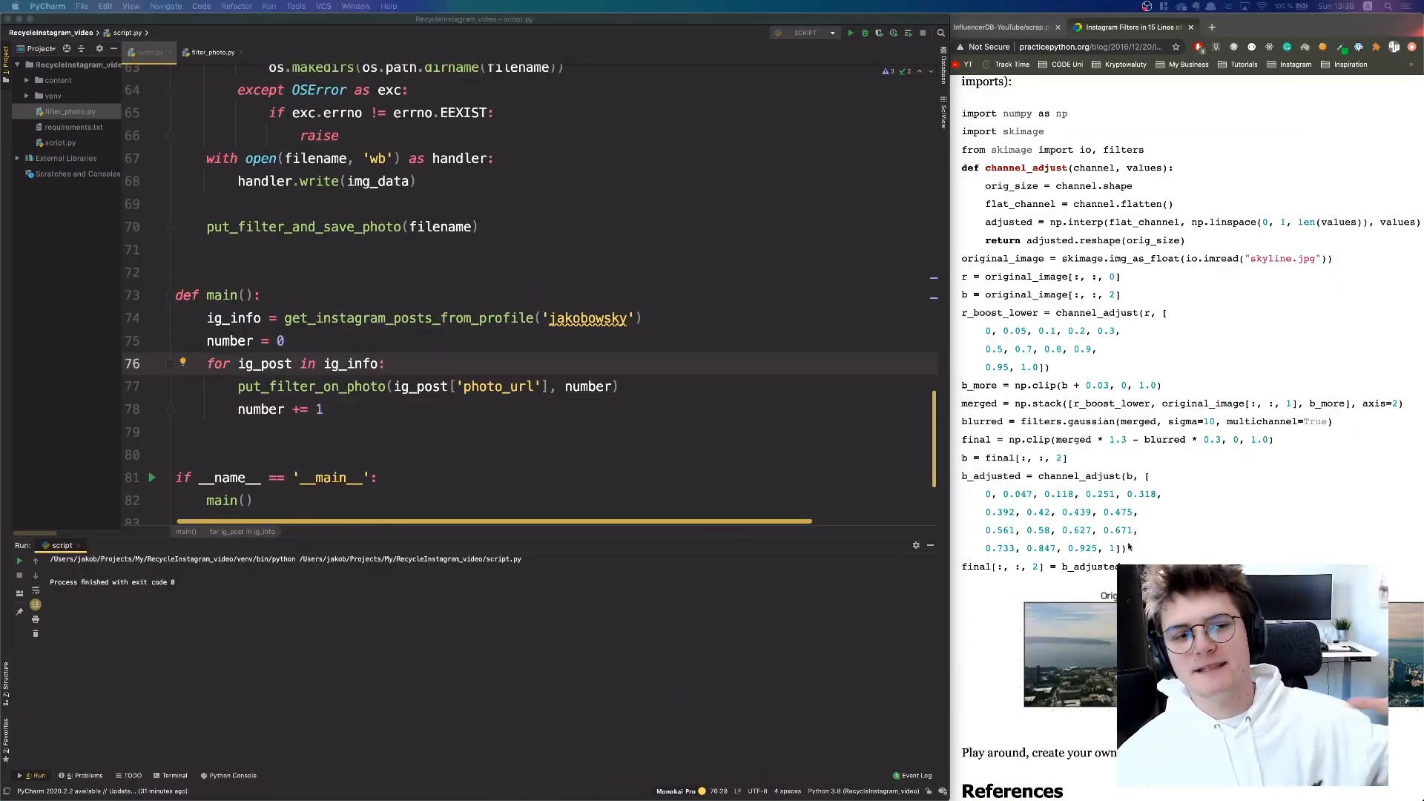
pyautogui.click(363, 318)
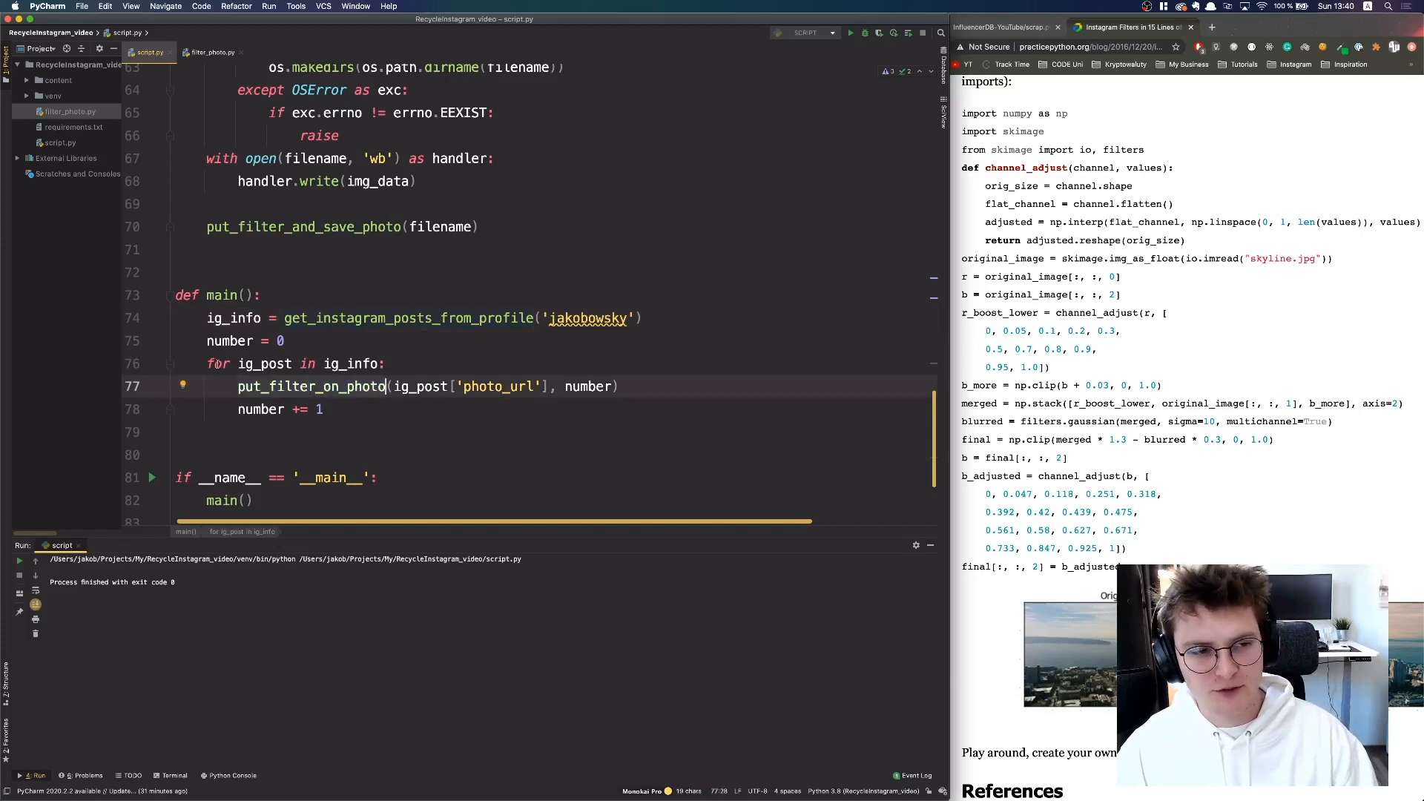
pyautogui.click(407, 386)
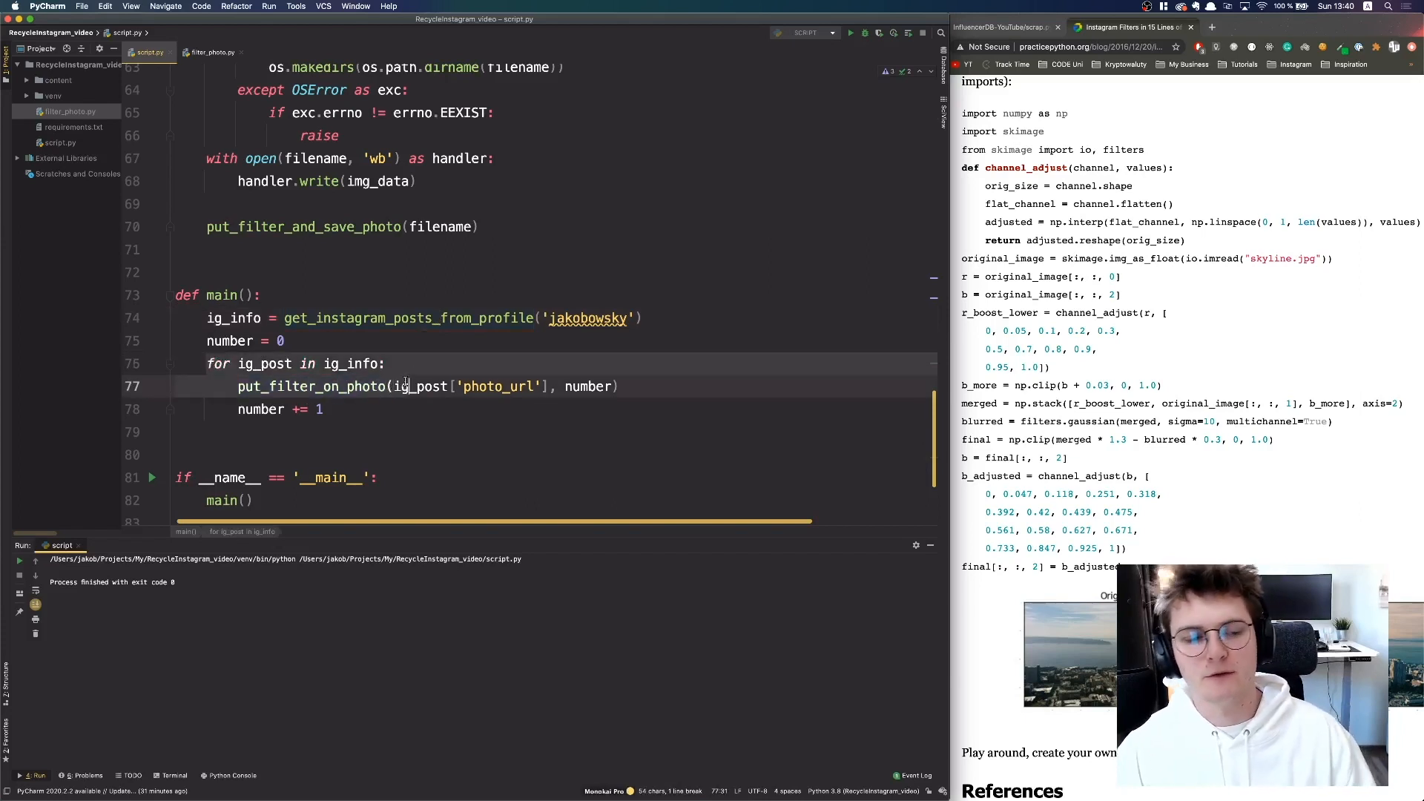
pyautogui.click(264, 363)
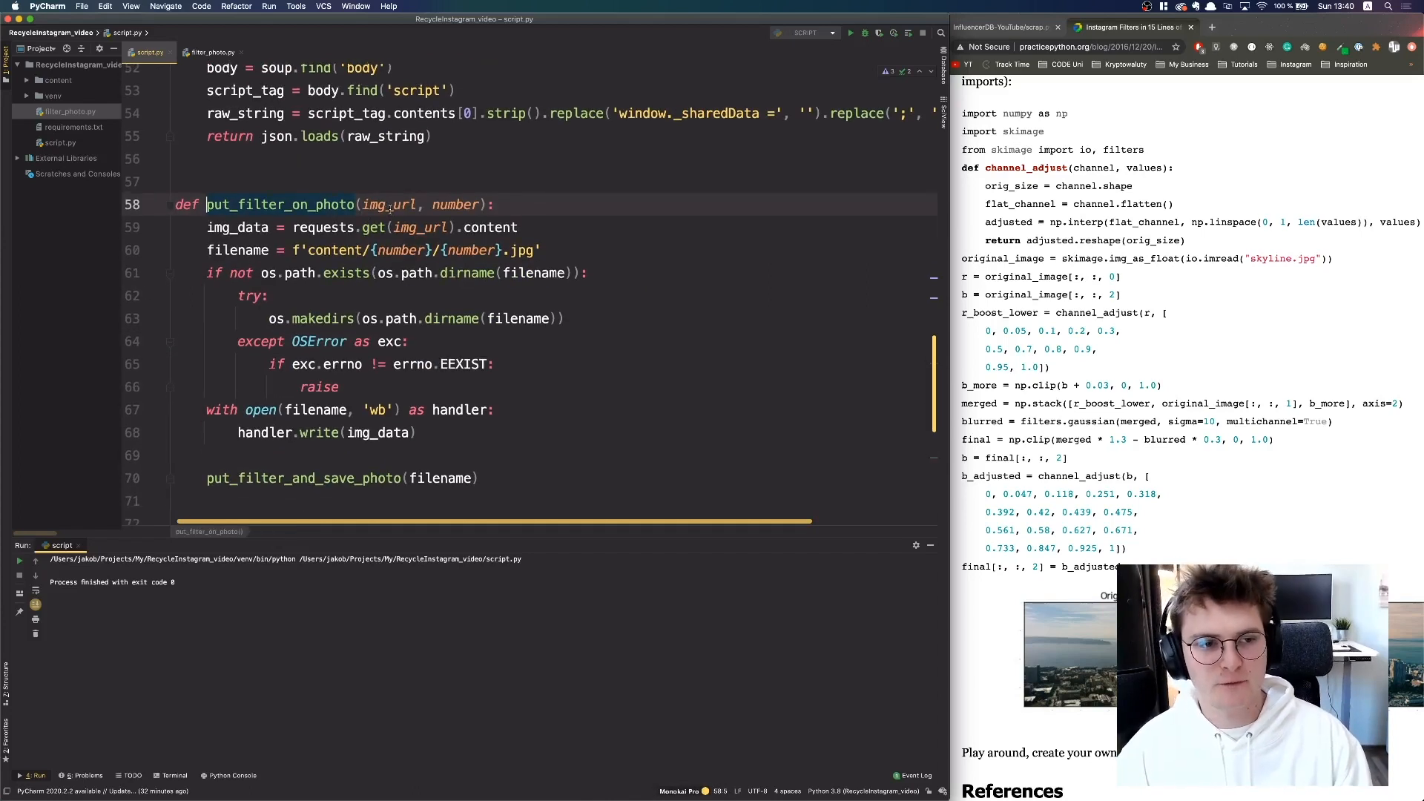
pyautogui.click(517, 227)
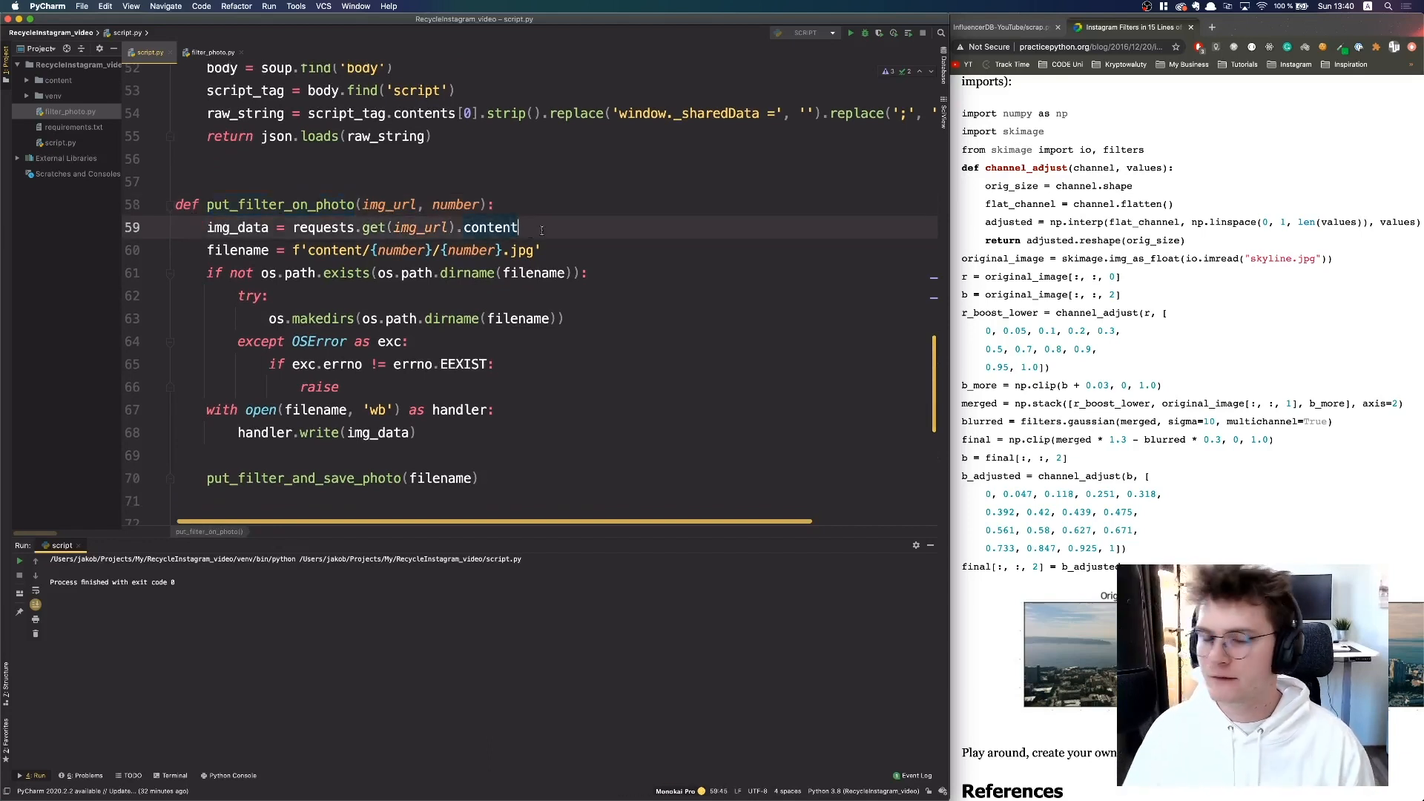
pyautogui.scroll(-3)
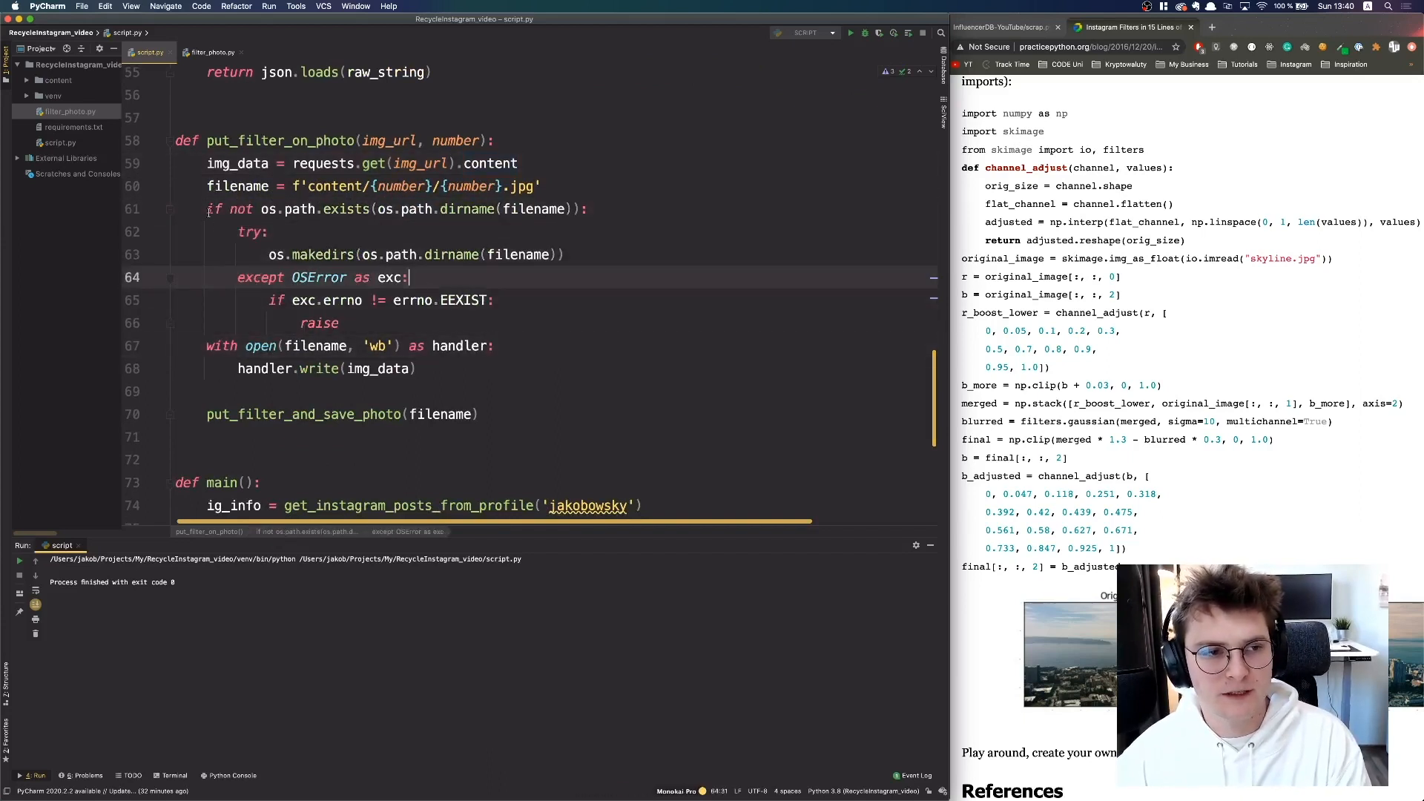
pyautogui.click(496, 299)
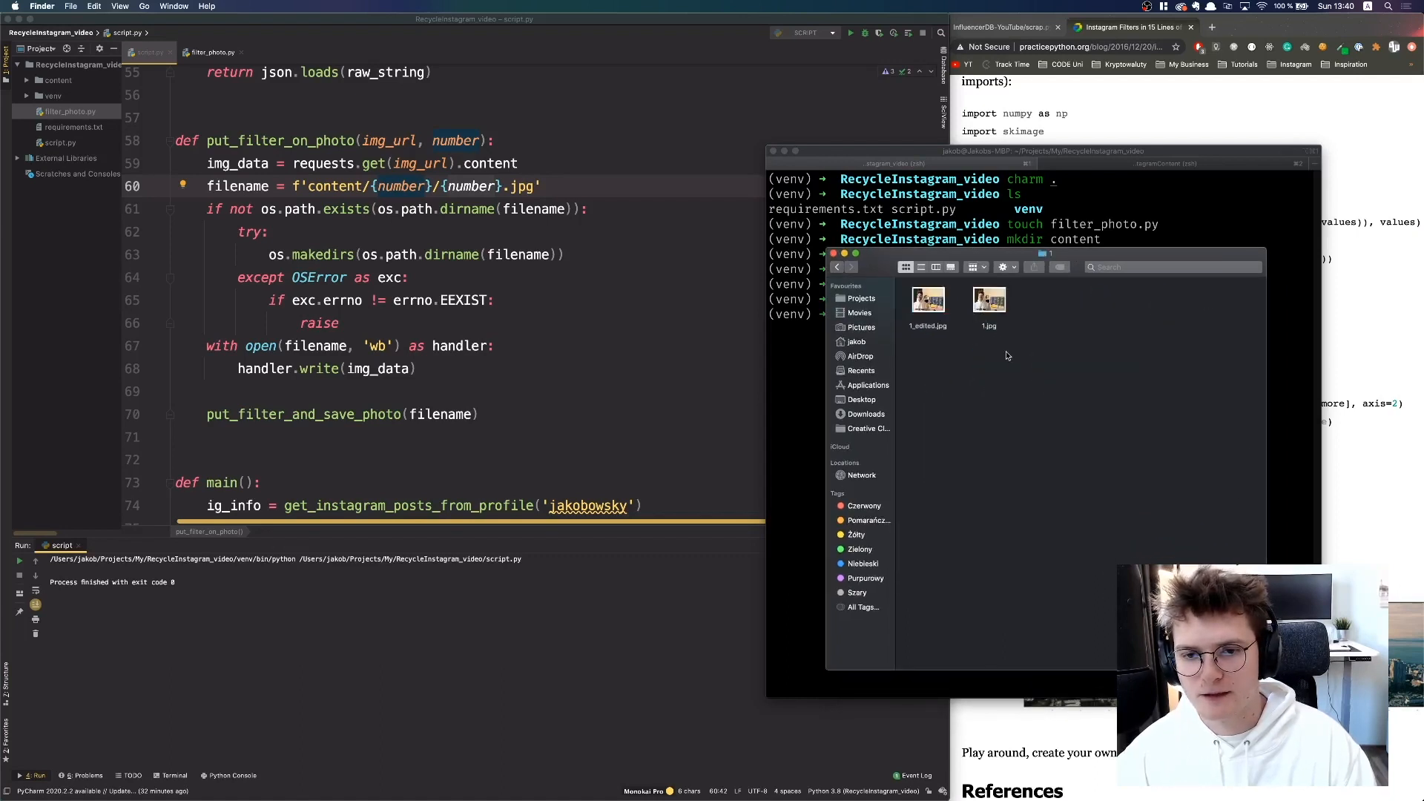
pyautogui.click(928, 300)
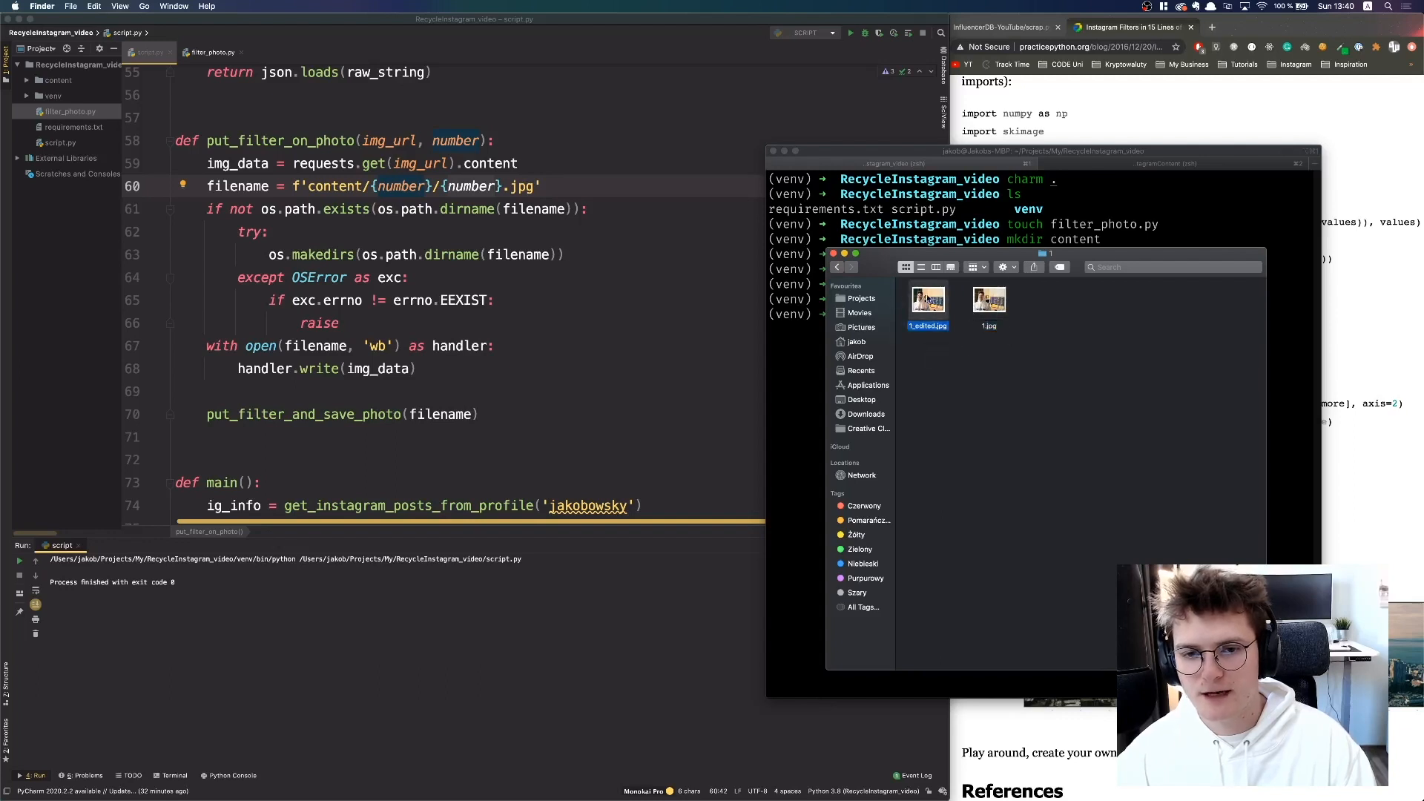
pyautogui.click(300, 425)
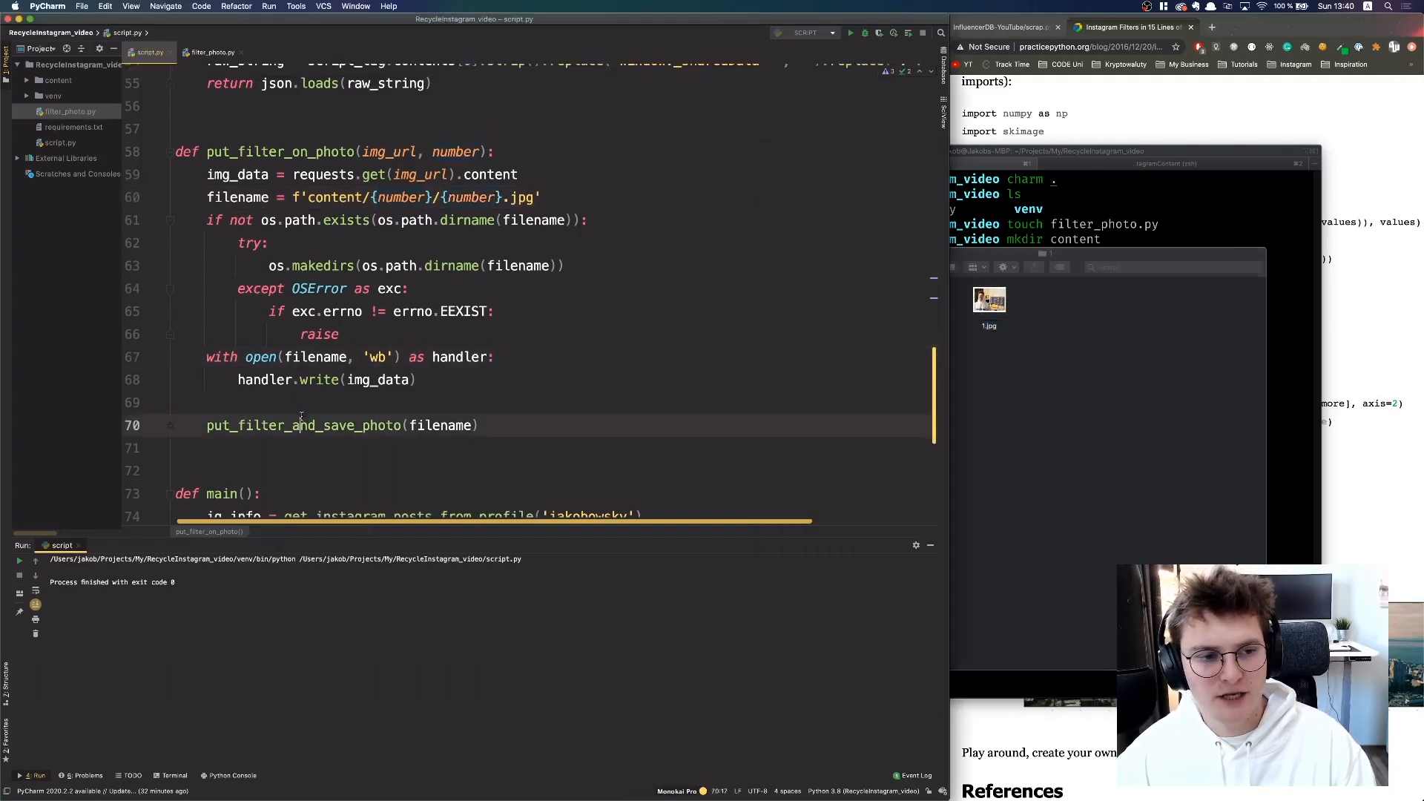
pyautogui.click(215, 52)
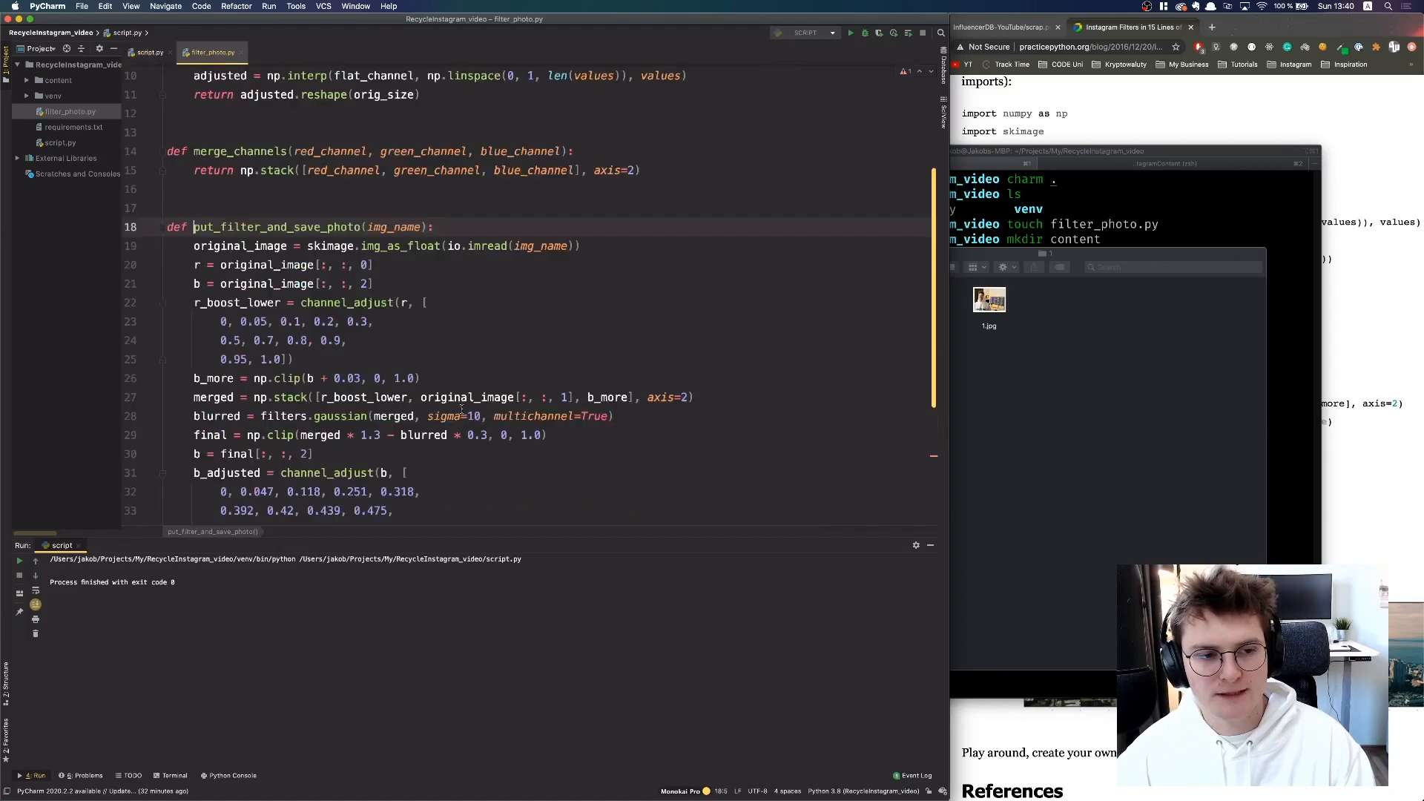
pyautogui.scroll(-3)
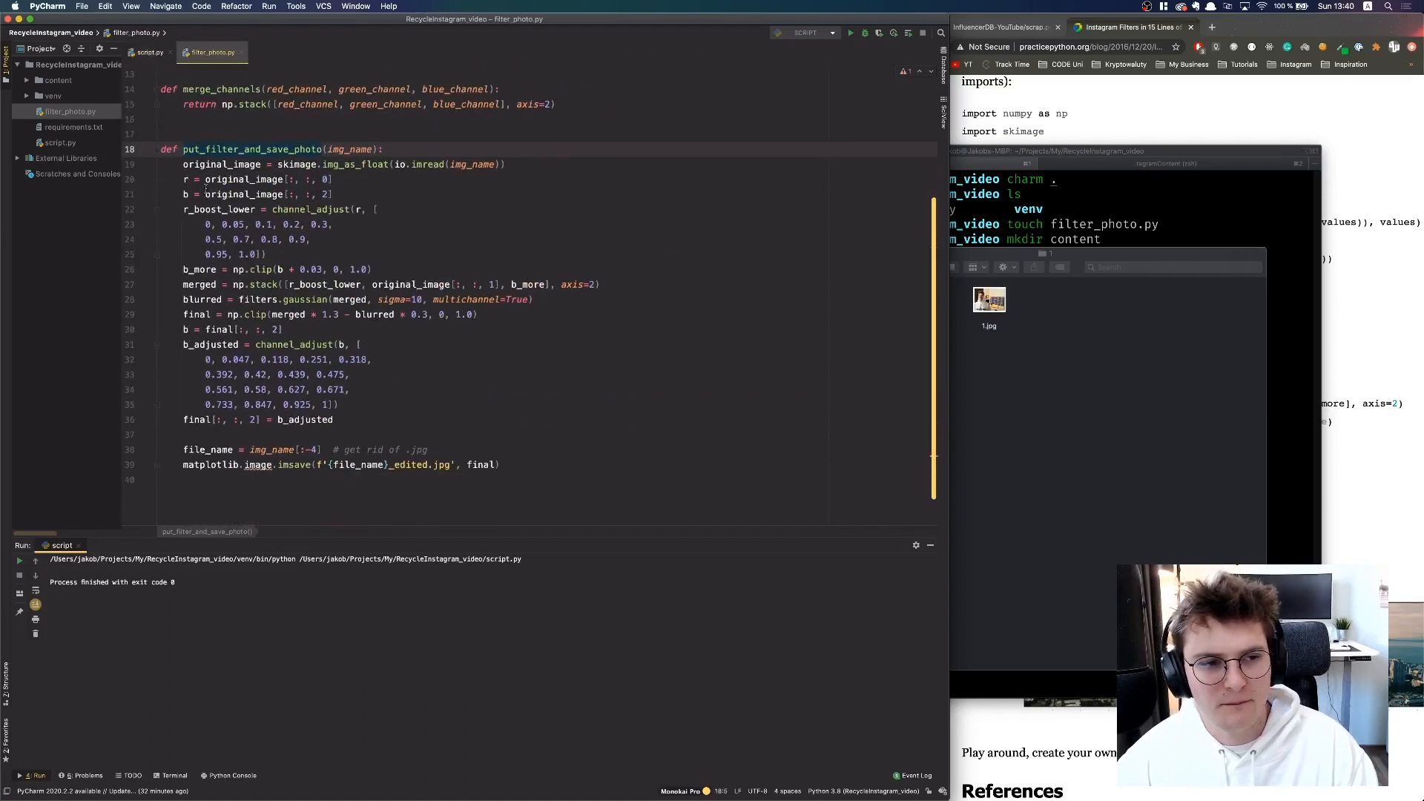
pyautogui.scroll(3)
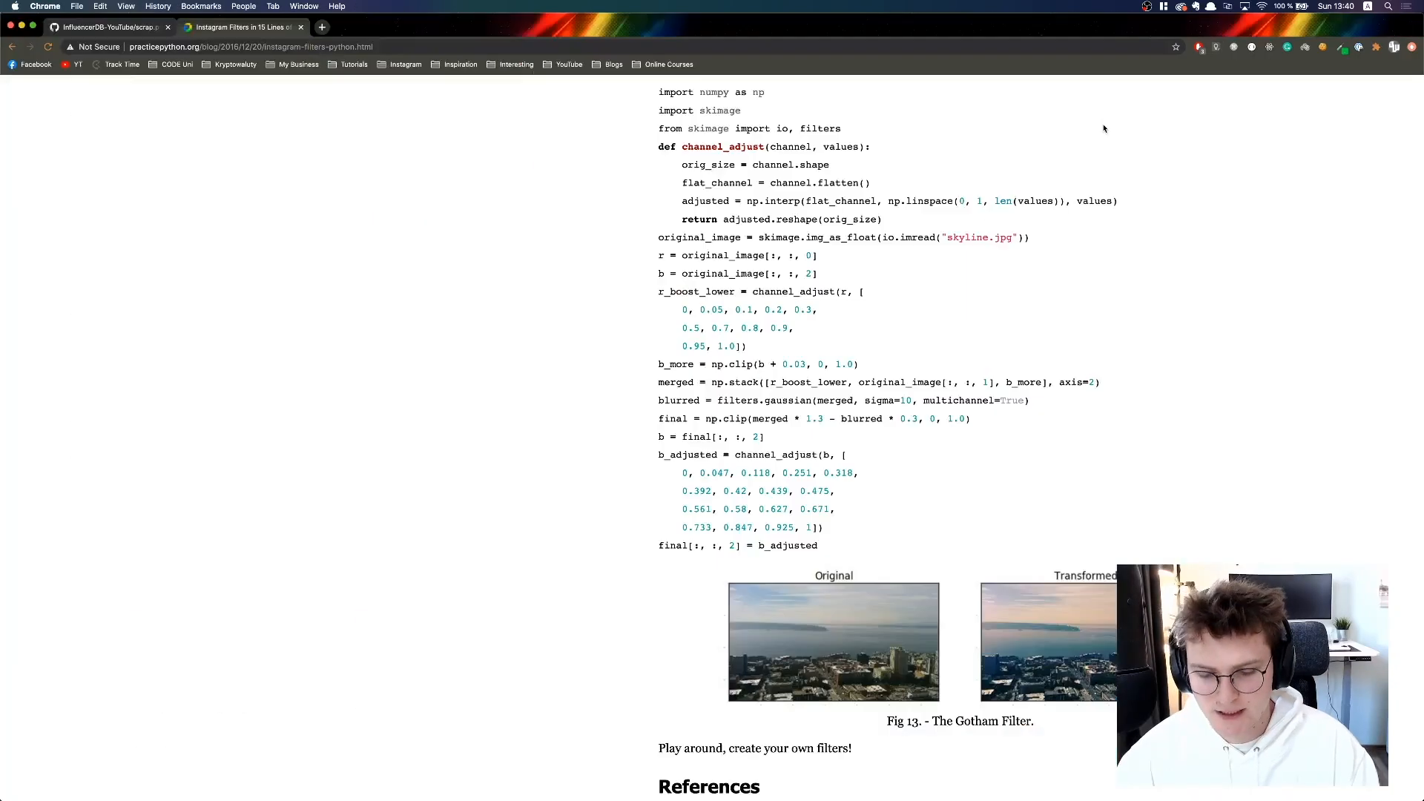
pyautogui.scroll(3)
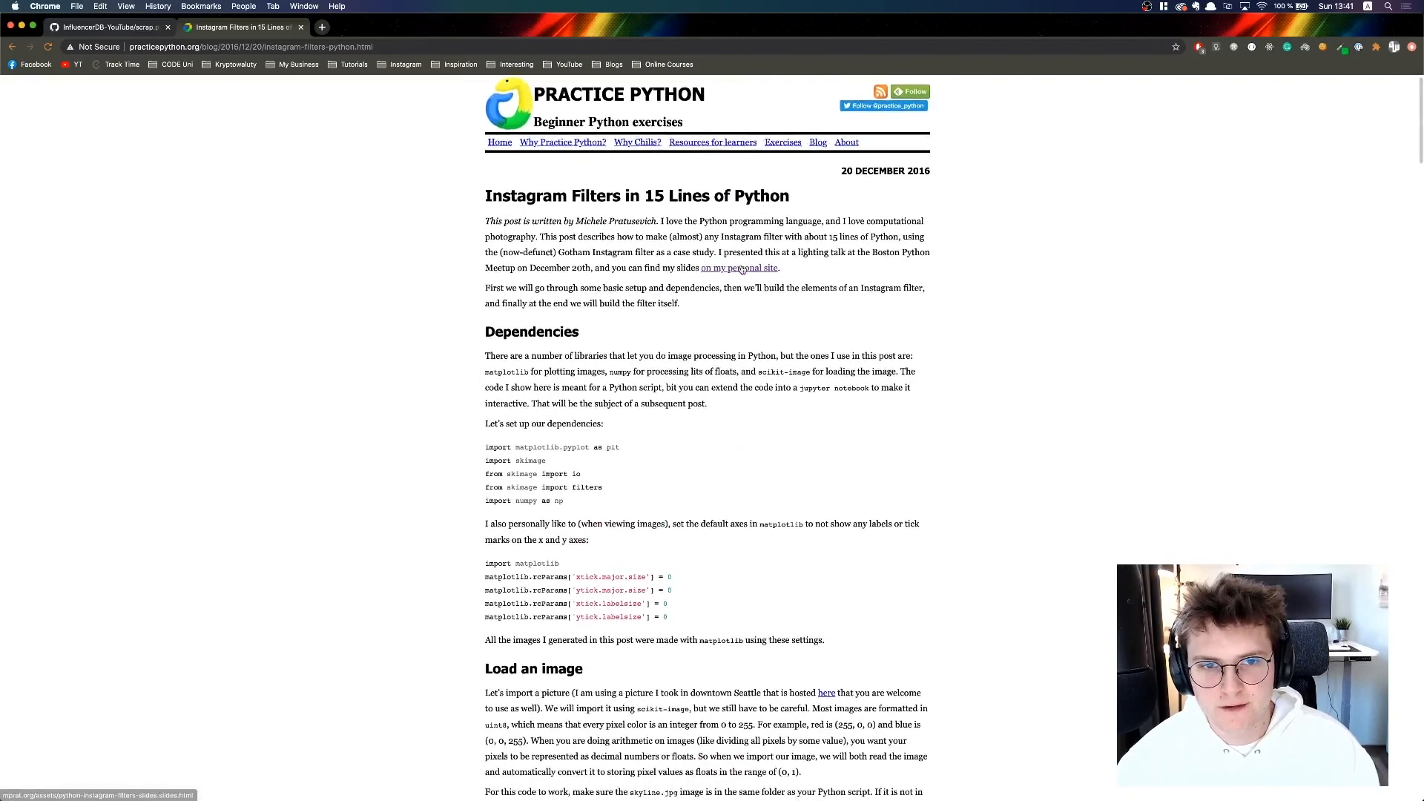
pyautogui.scroll(-3)
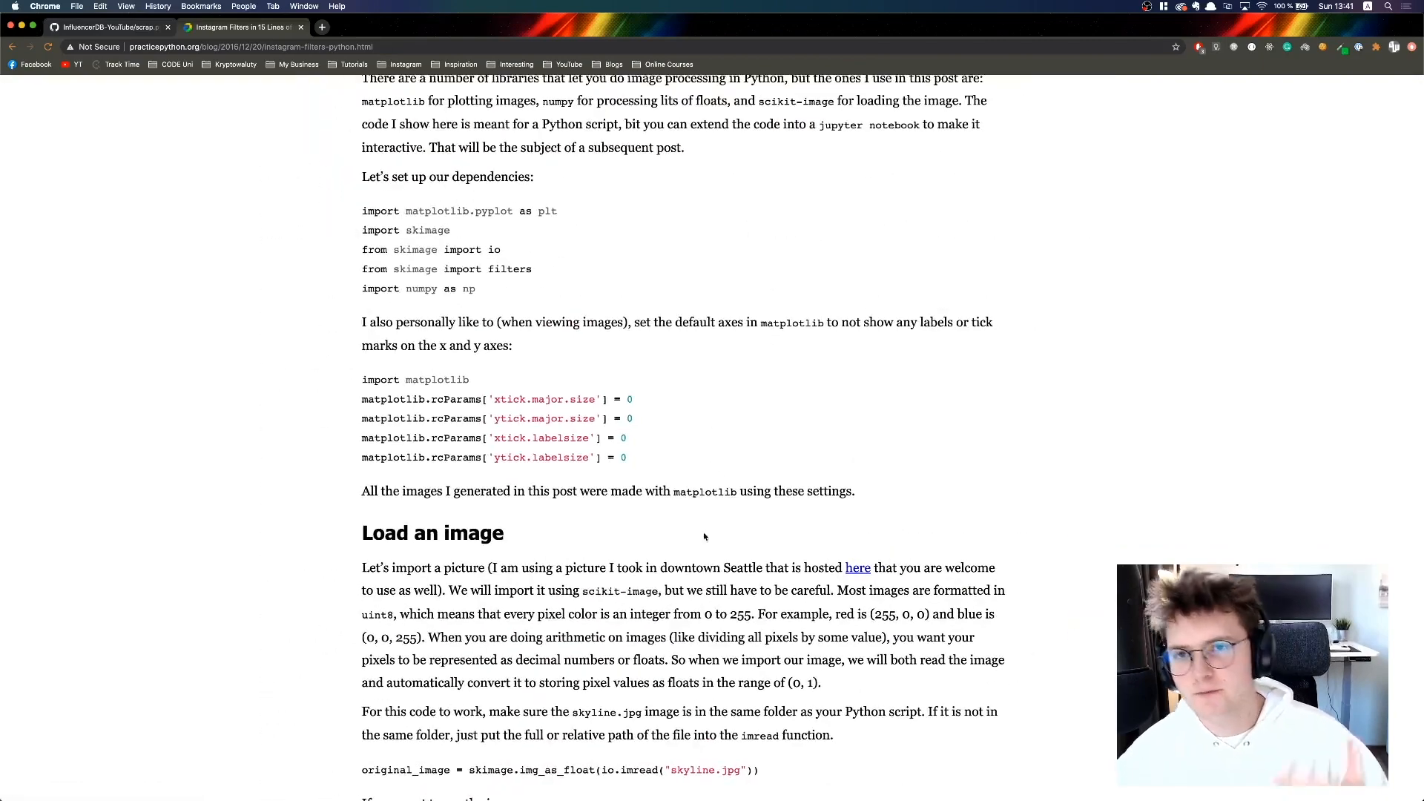
pyautogui.scroll(-3)
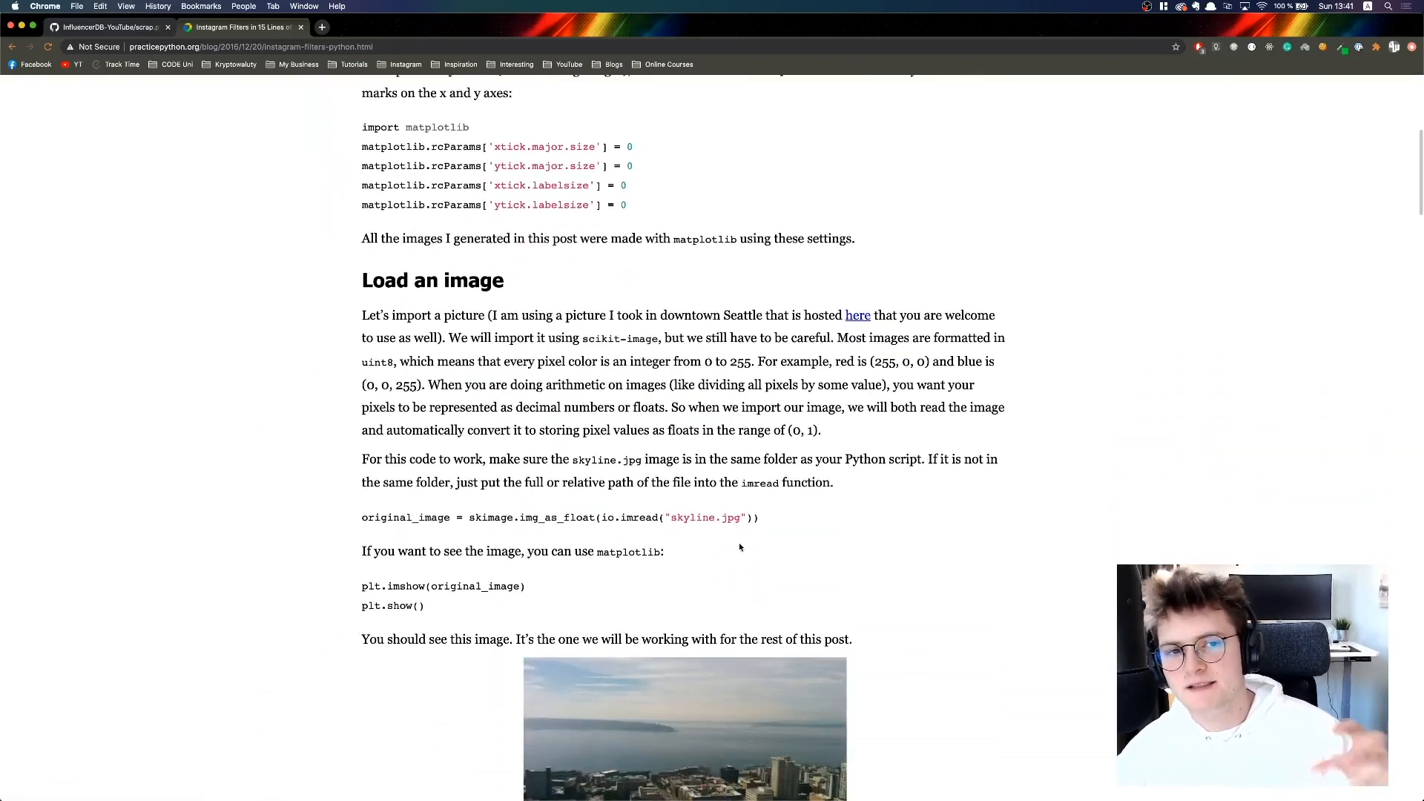
pyautogui.scroll(-3)
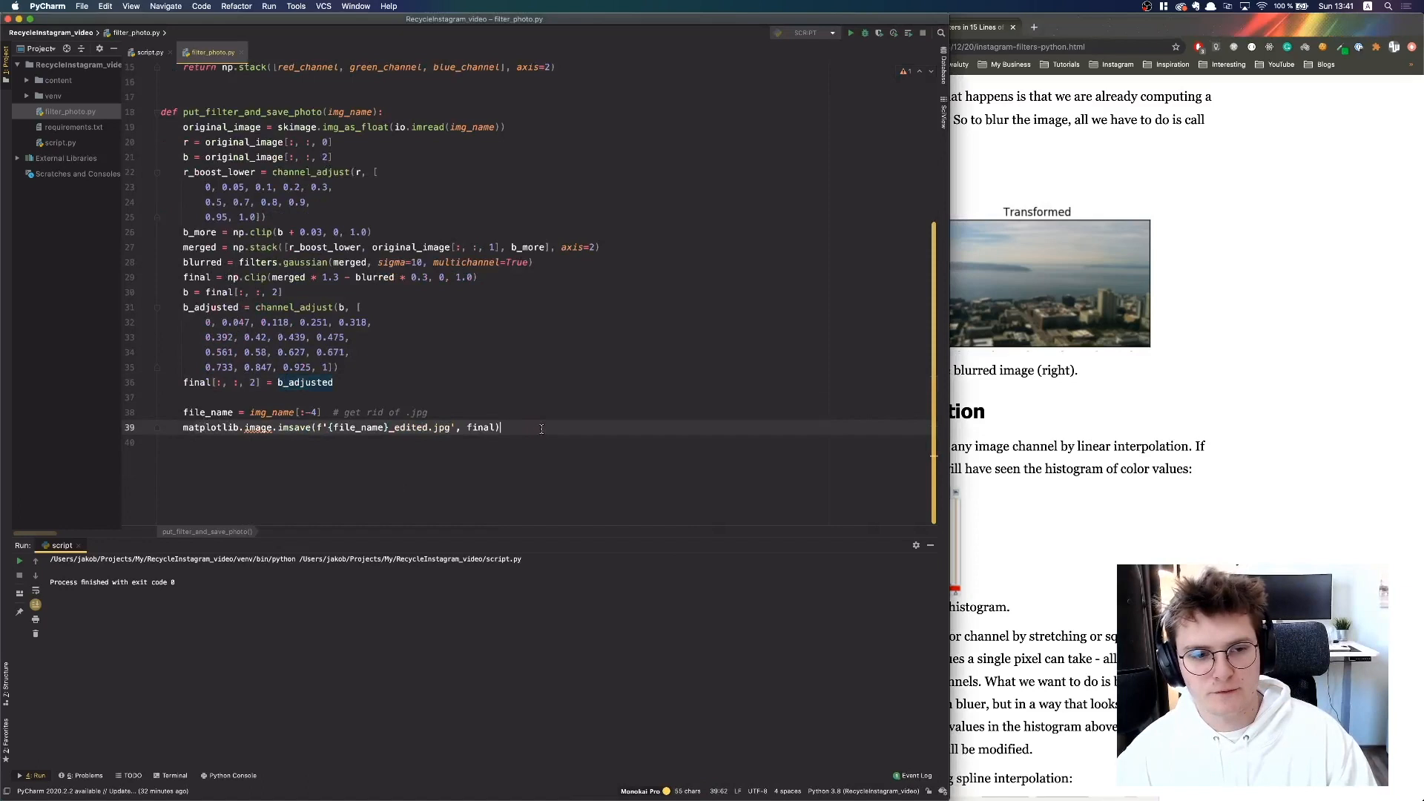
pyautogui.scroll(3)
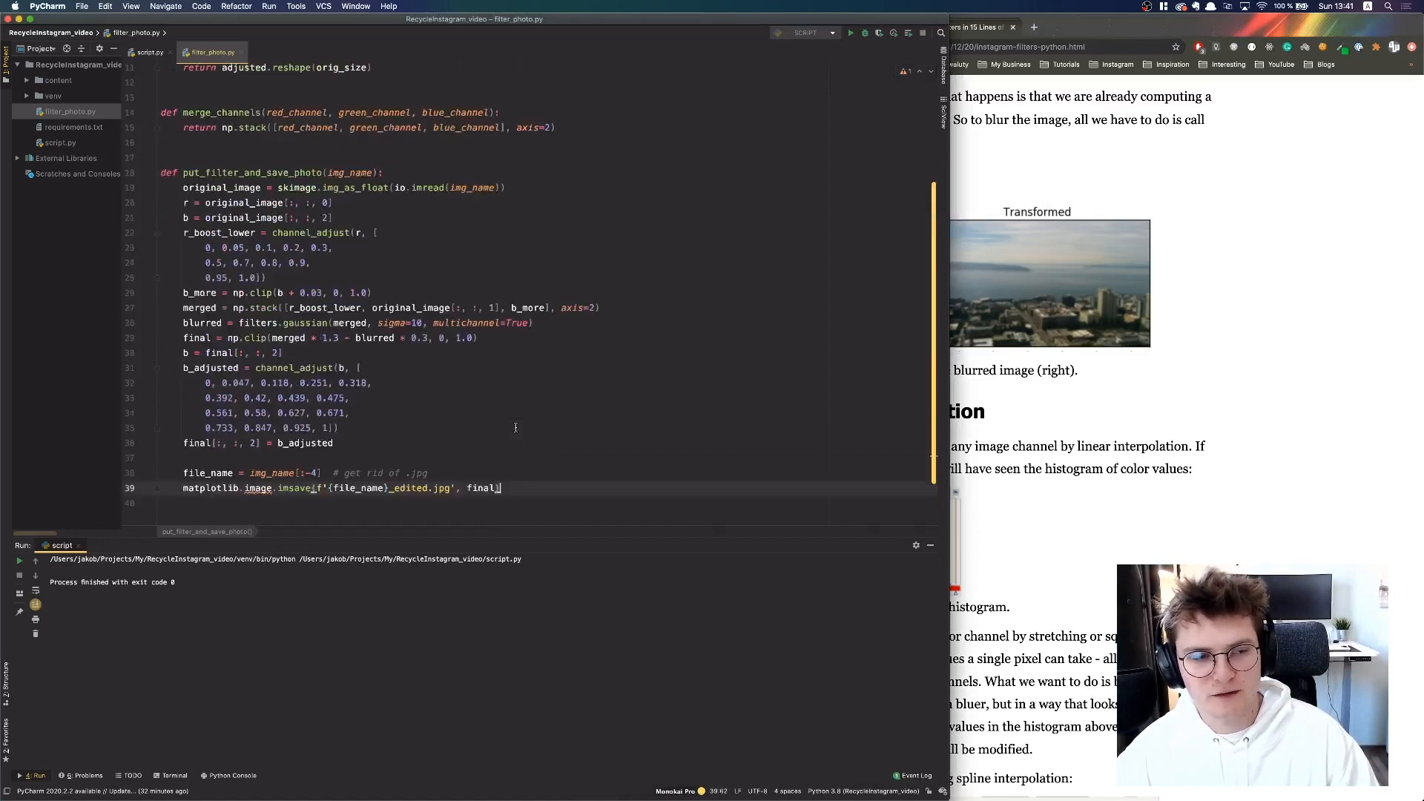
pyautogui.scroll(3)
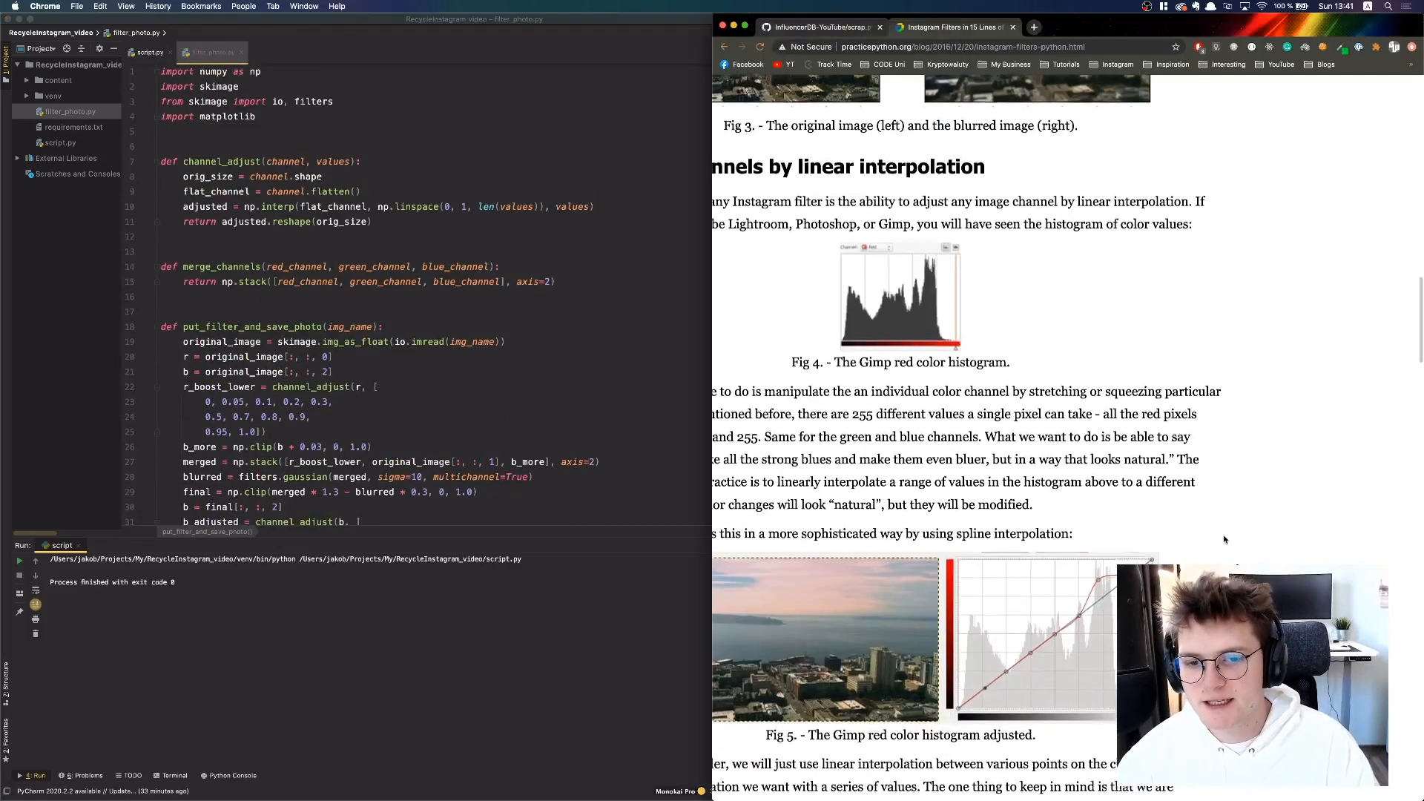
pyautogui.scroll(-3)
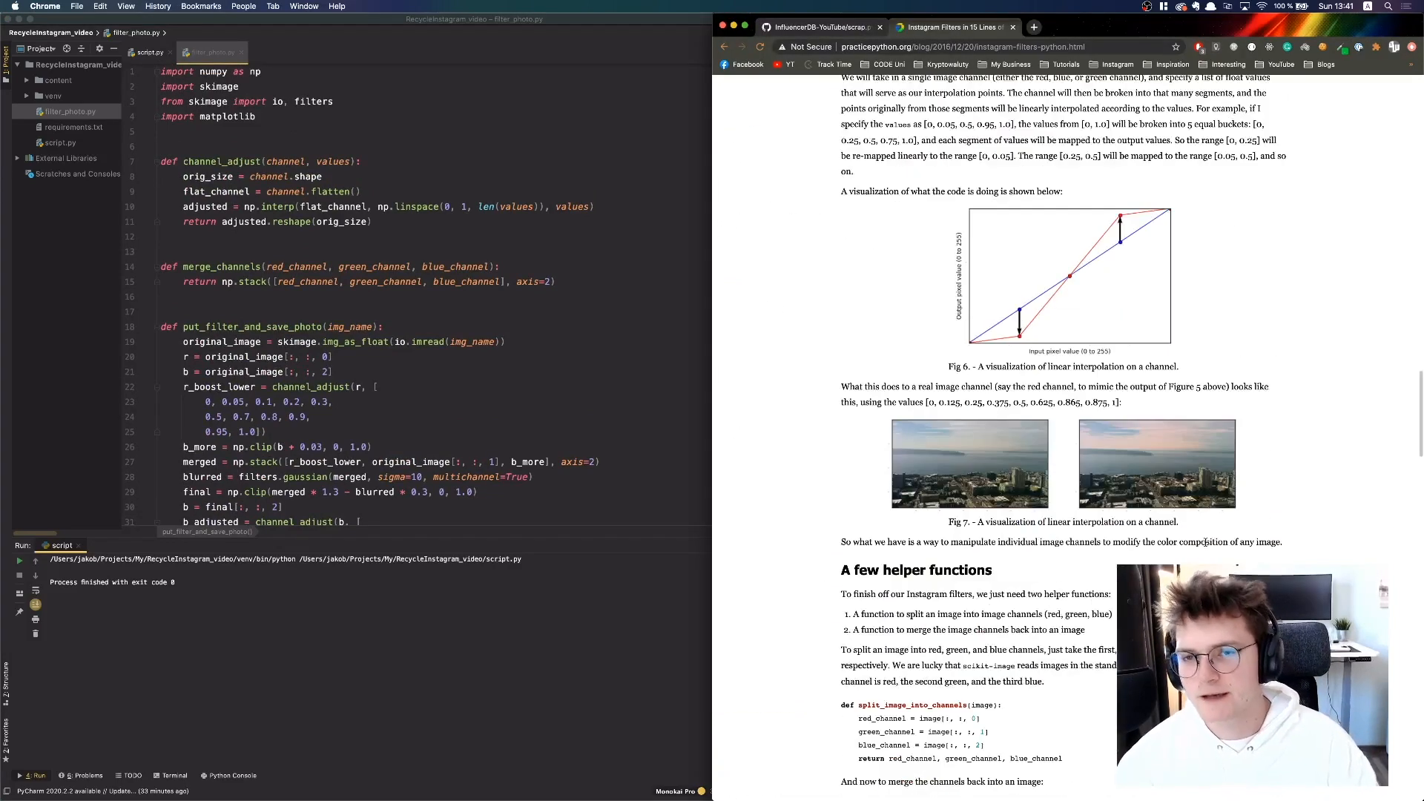
pyautogui.scroll(-3)
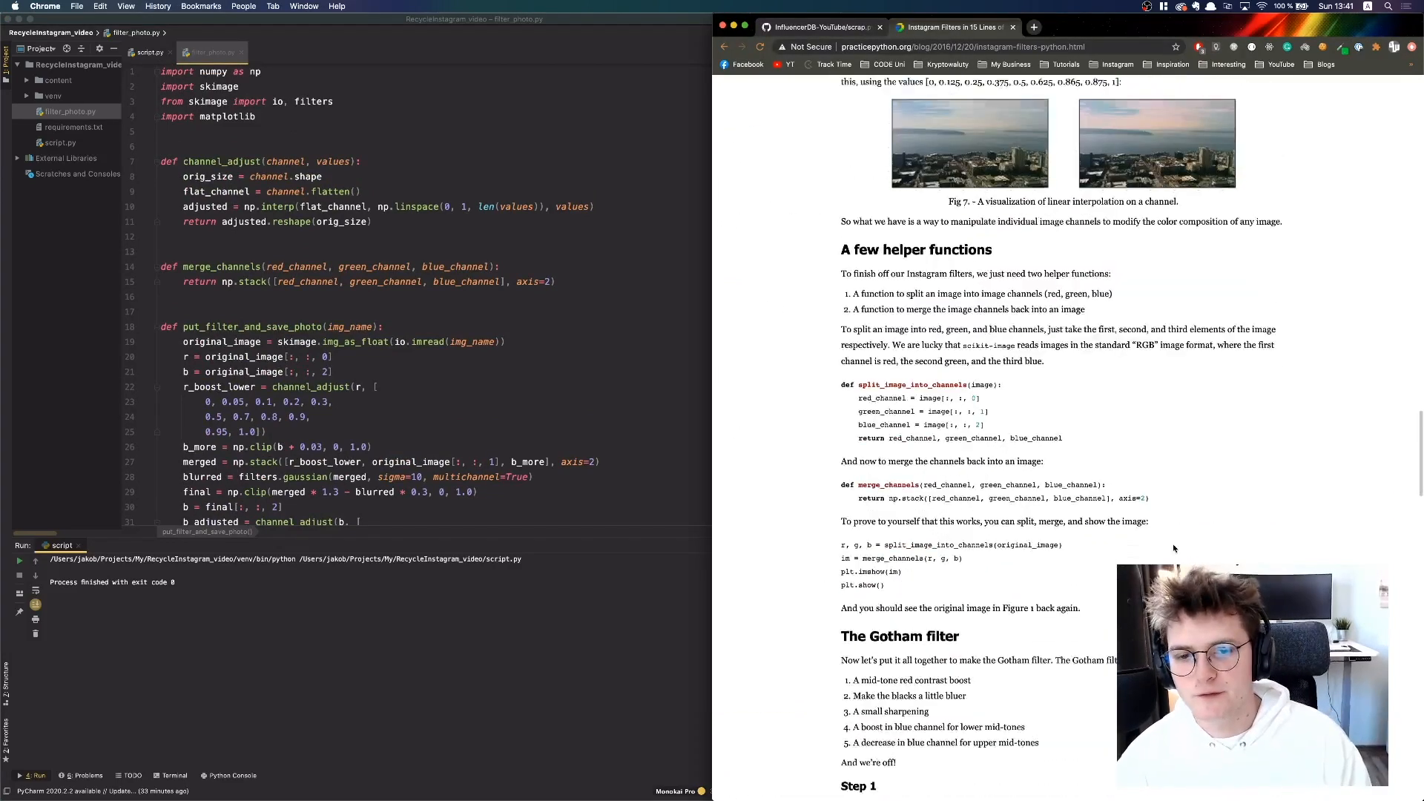
pyautogui.scroll(-3)
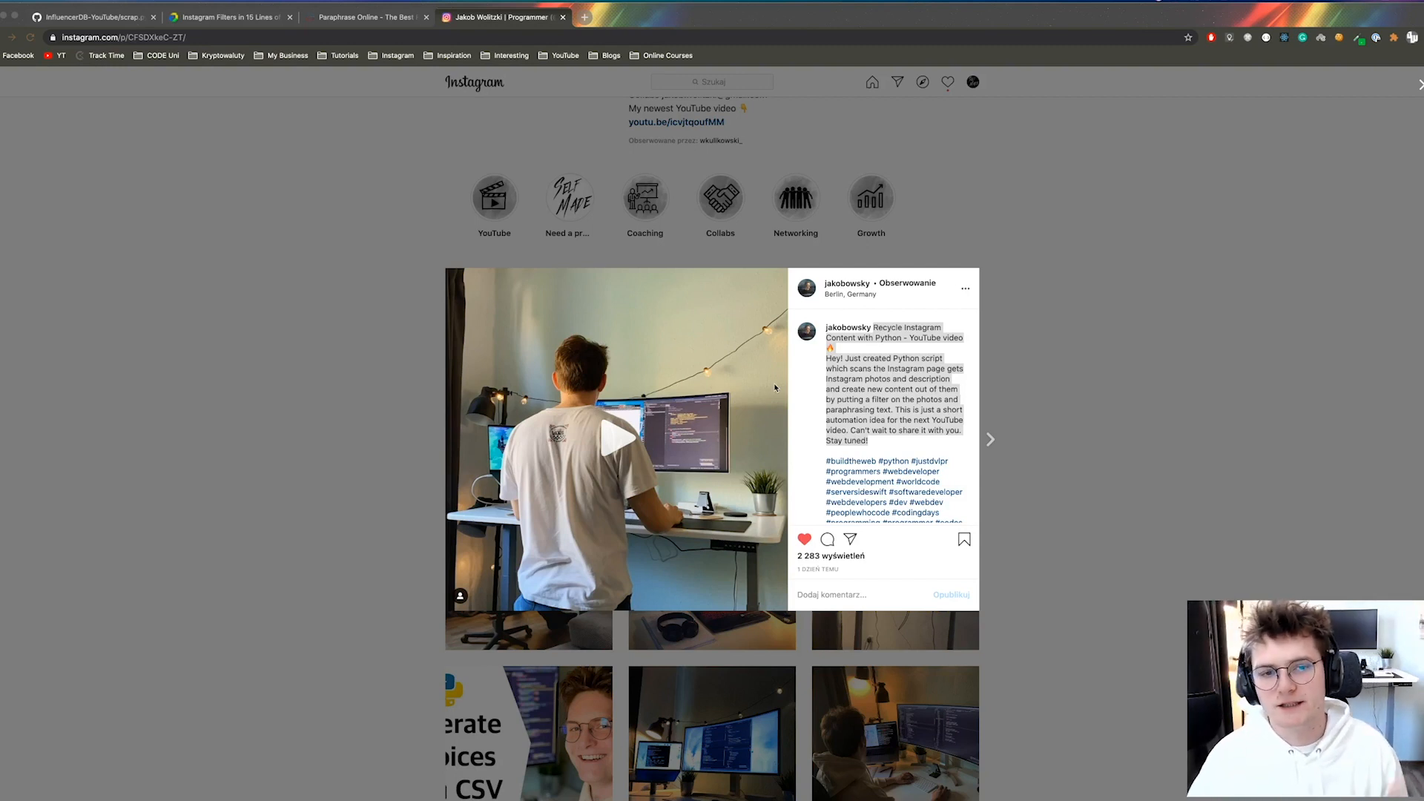
pyautogui.moveTo(995, 475)
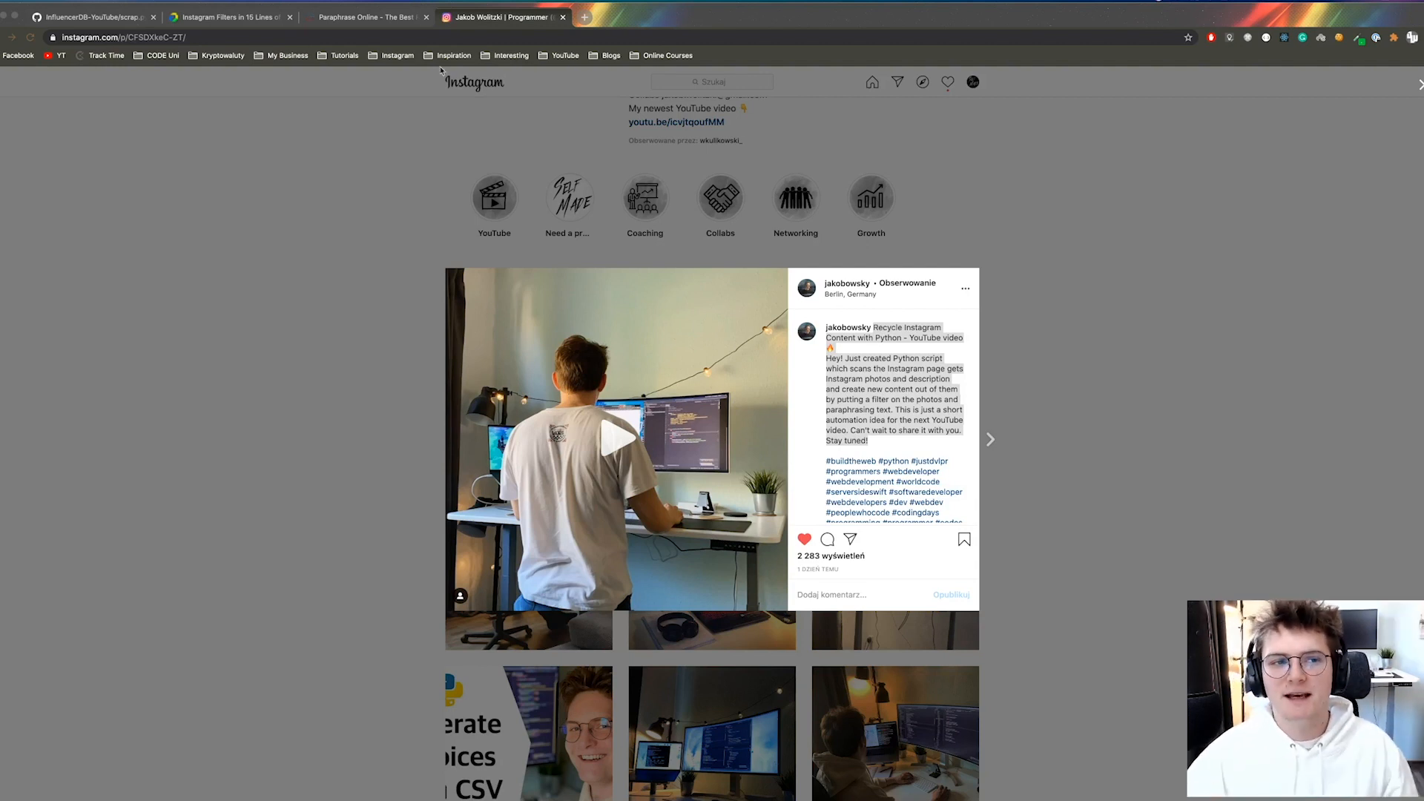
# Bring the copied Instagram caption over to the Paraphrase Online site.
pyautogui.click(368, 17)
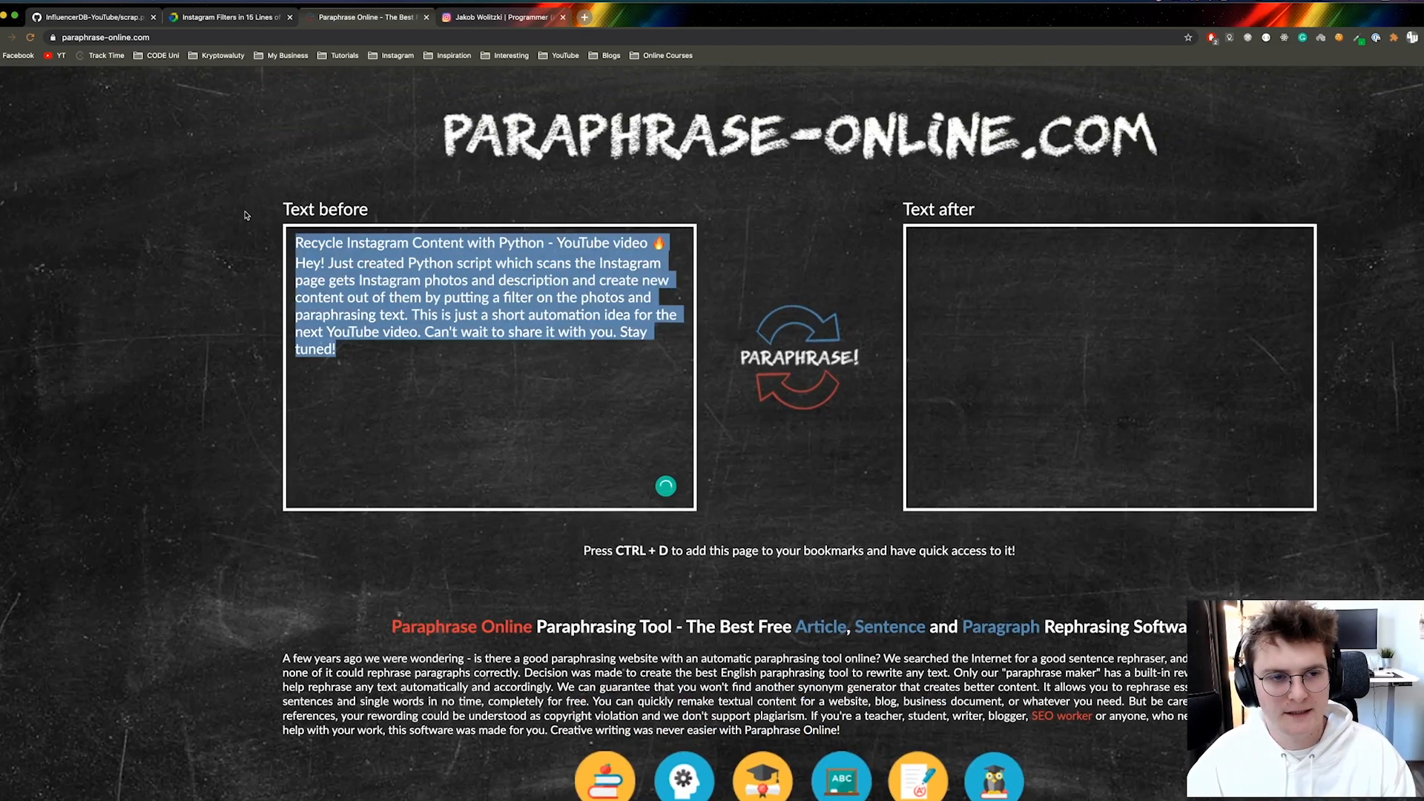
# Paraphrase the pasted caption, then open developer tools on the input text box.
pyautogui.click(797, 355)
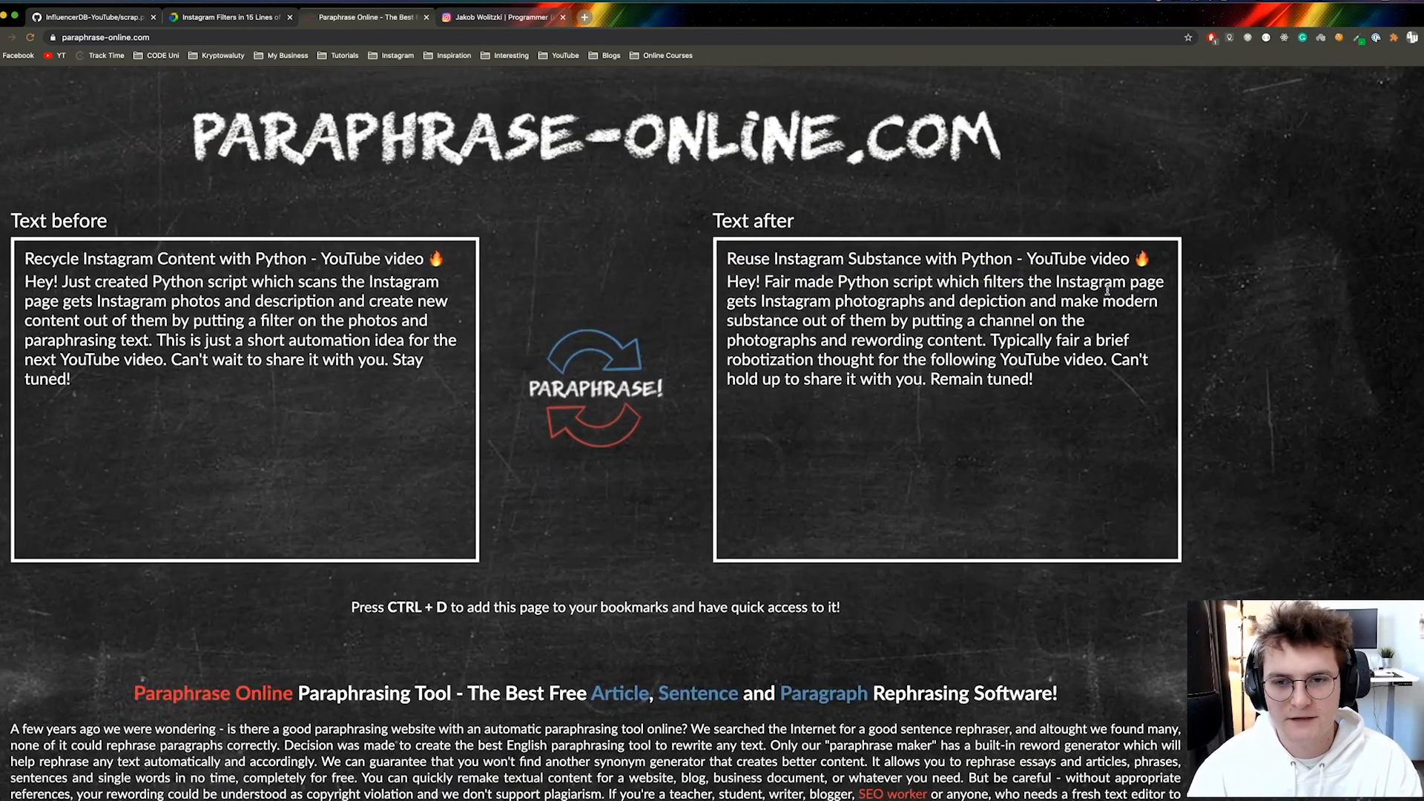
pyautogui.moveTo(709, 305)
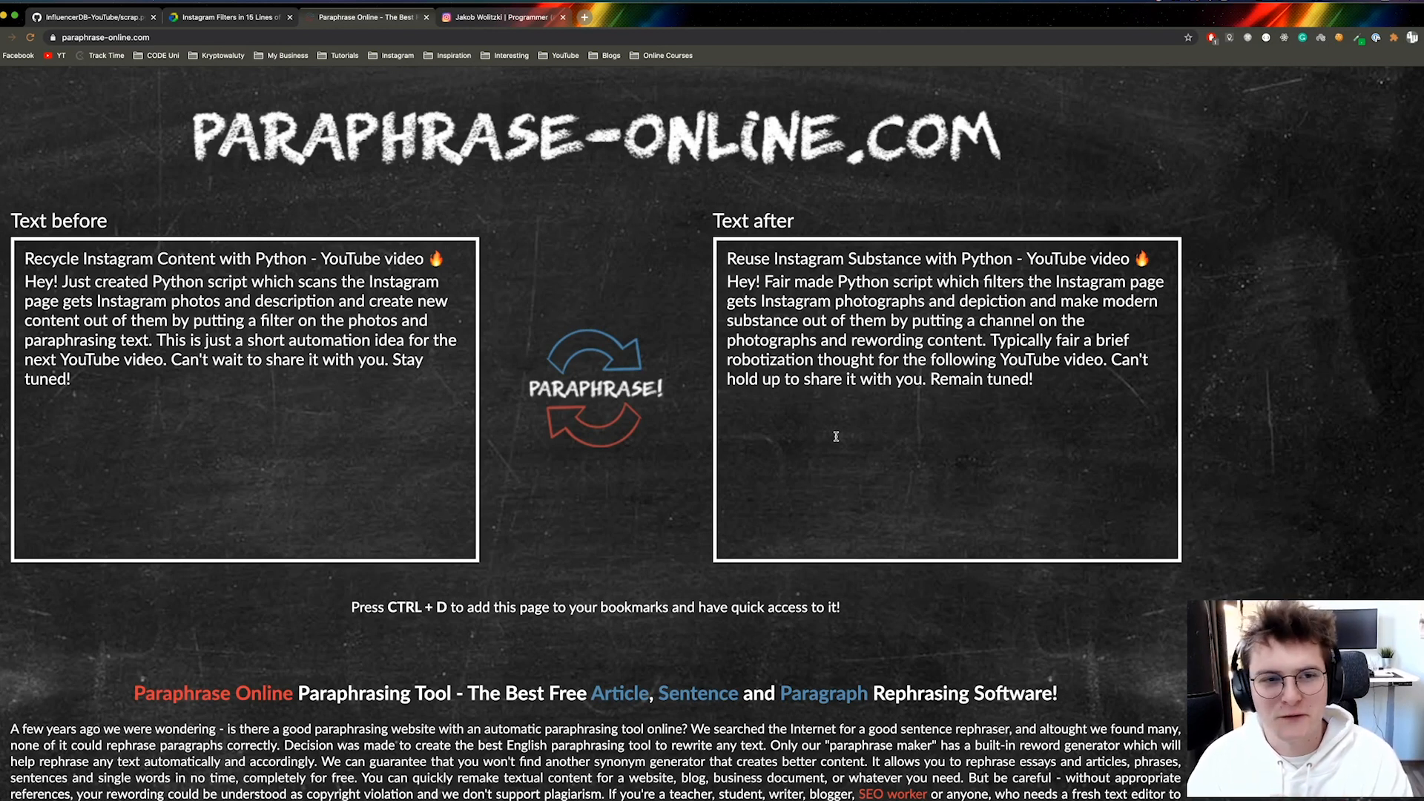
pyautogui.moveTo(667, 300)
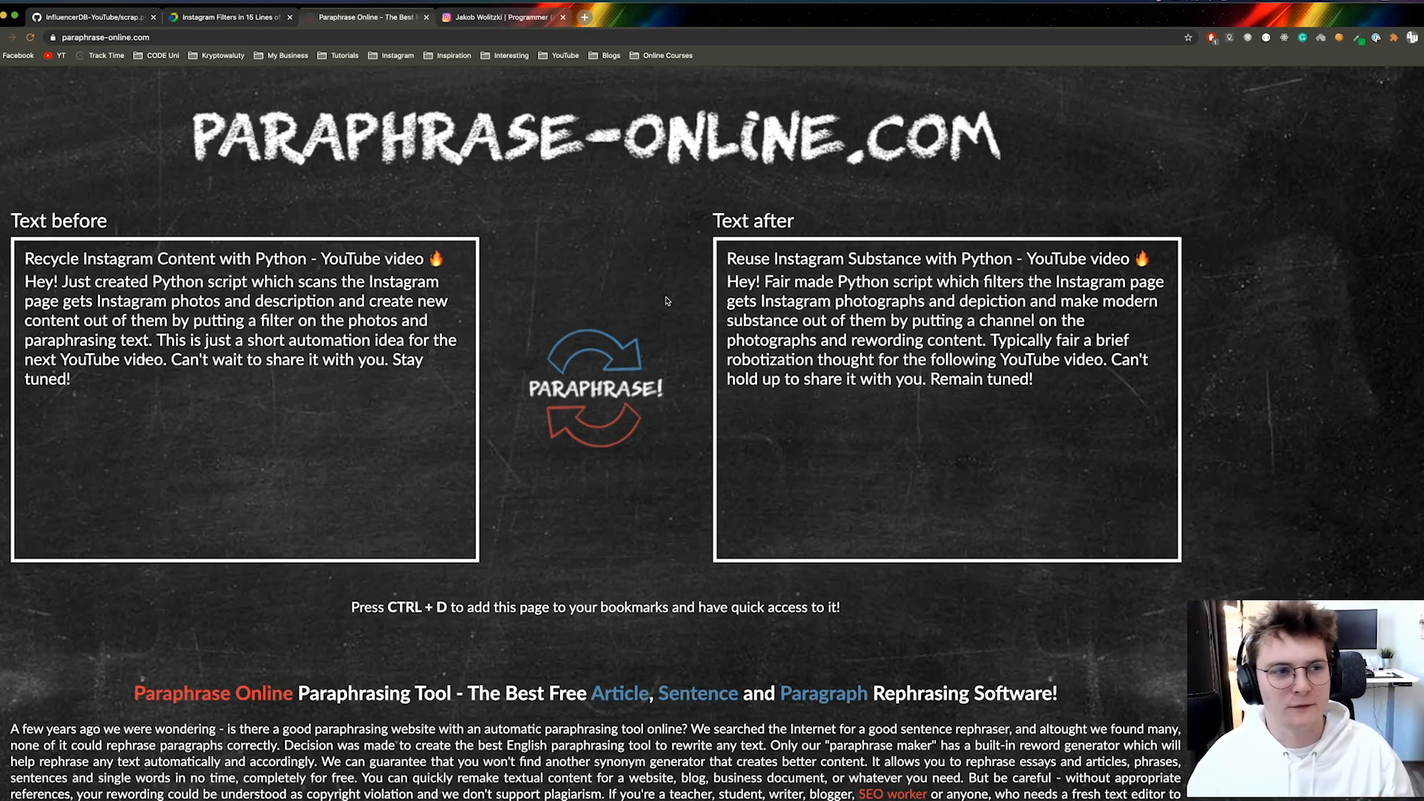
pyautogui.scroll(3)
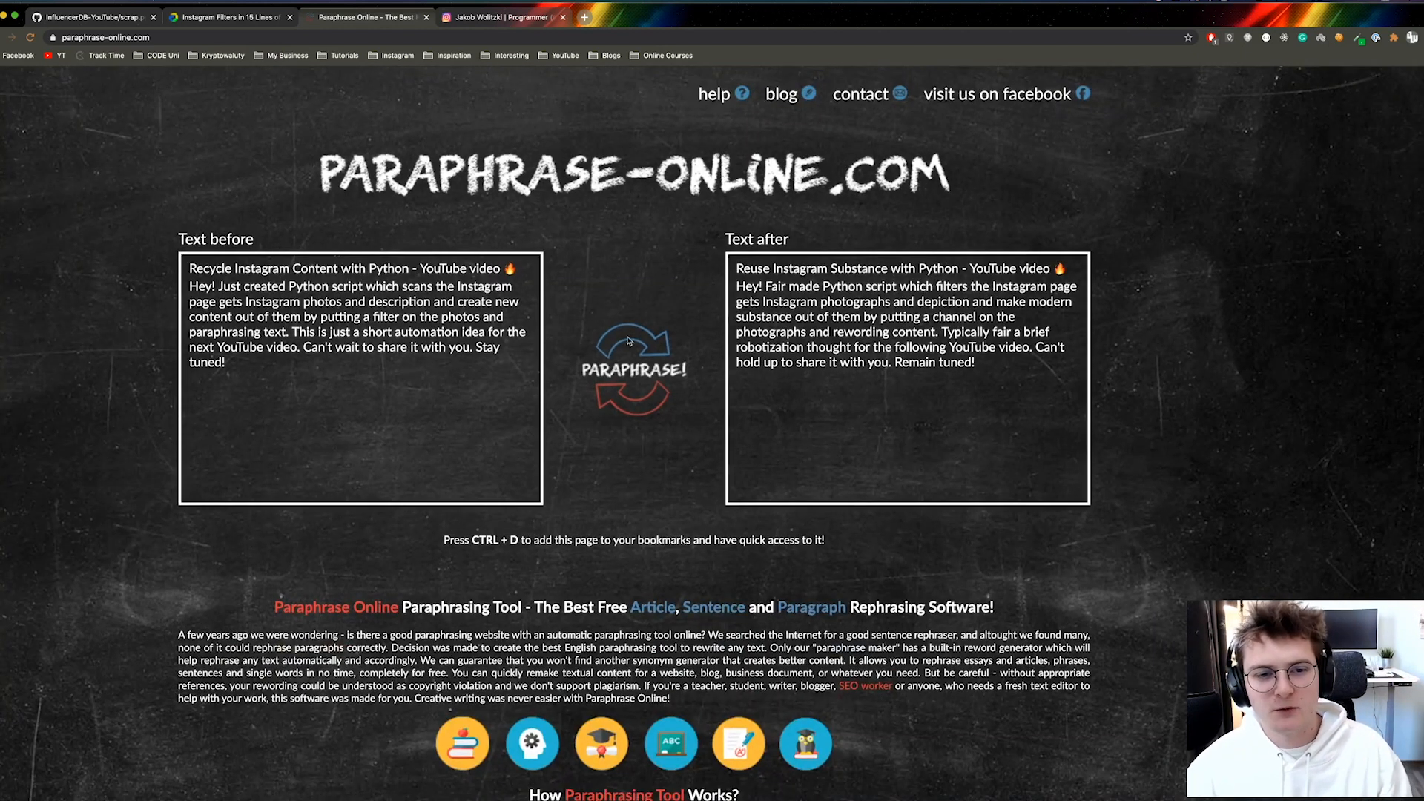
pyautogui.rightClick(499, 445)
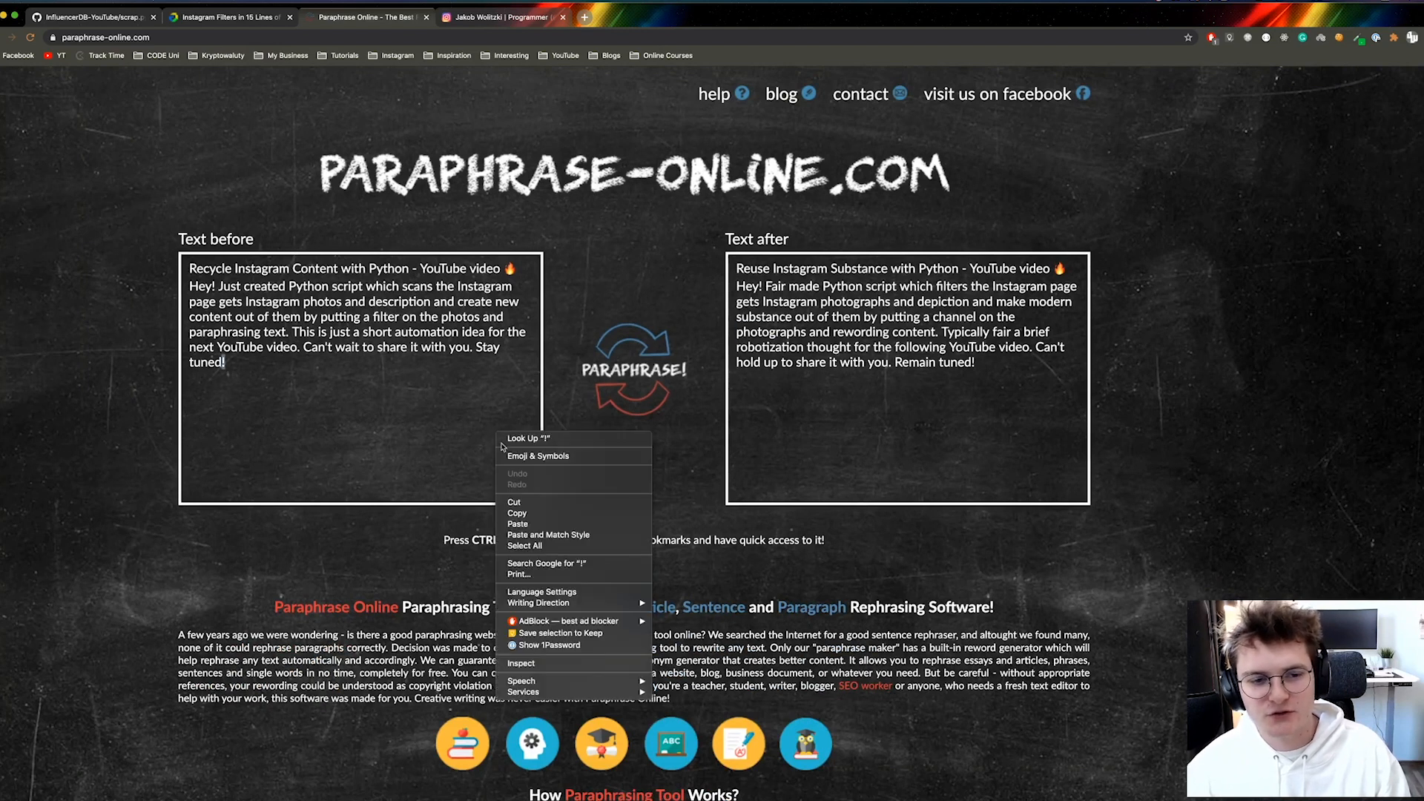
pyautogui.click(955, 465)
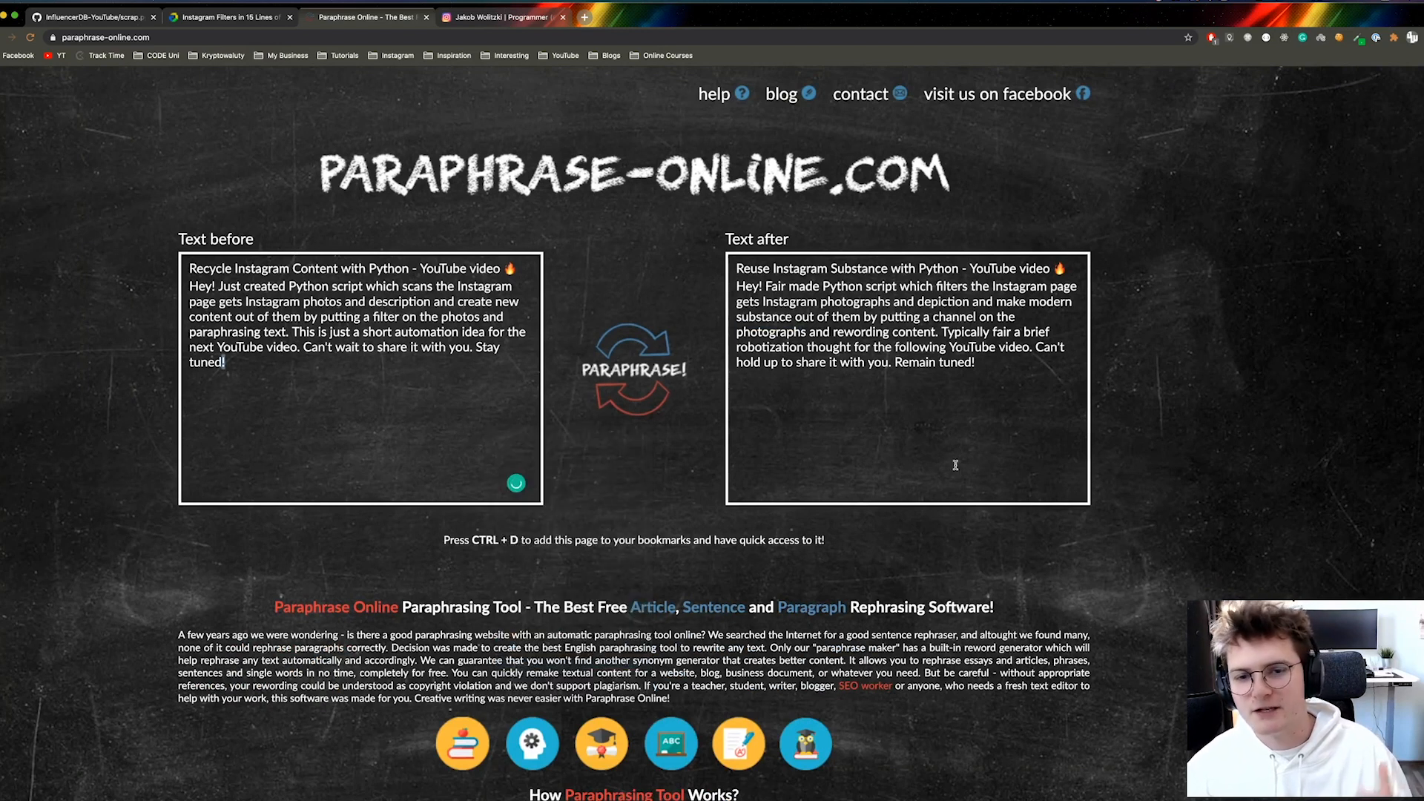
pyautogui.press('F12')
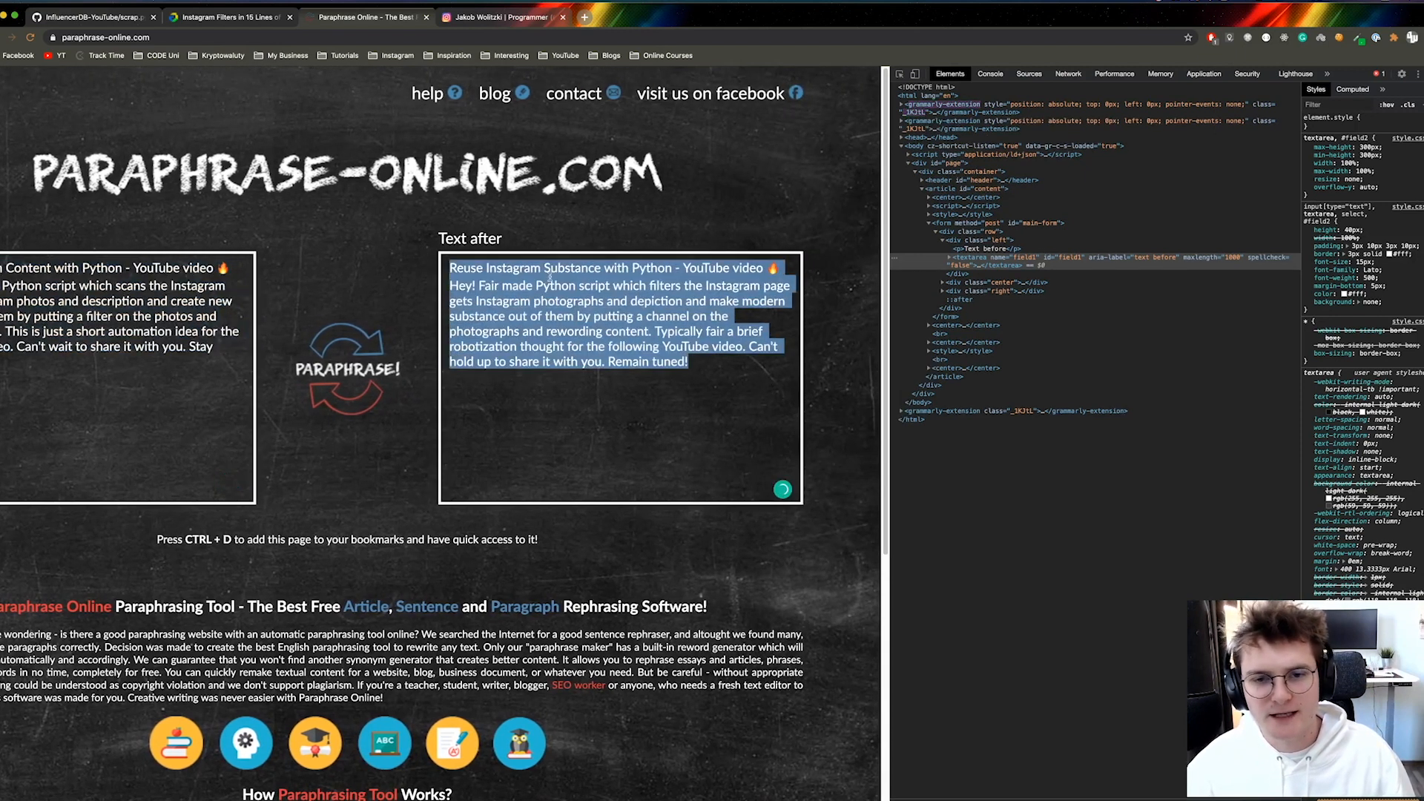
pyautogui.moveTo(669, 316)
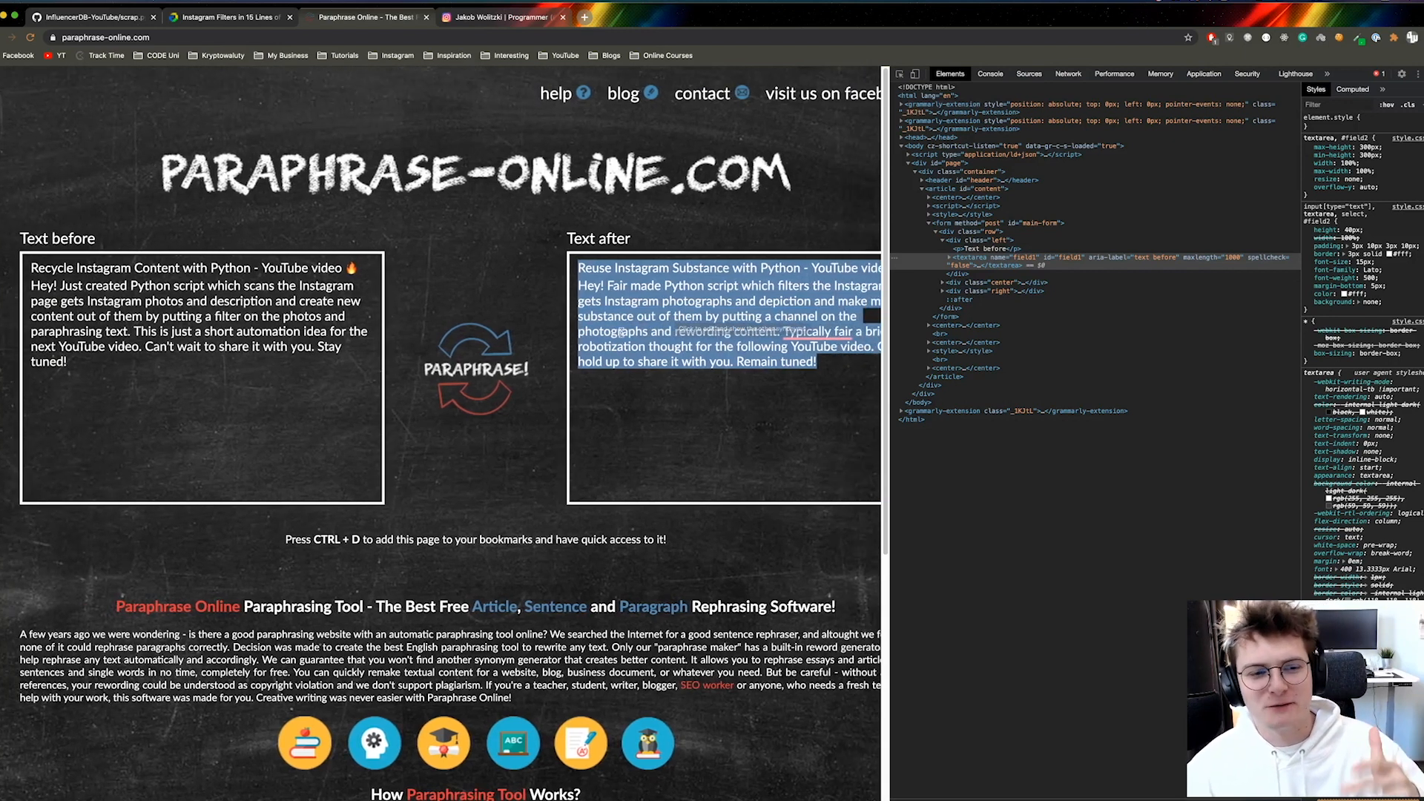
# Examine the textarea markup in the Elements panel and note its id field1.
pyautogui.scroll(-3)
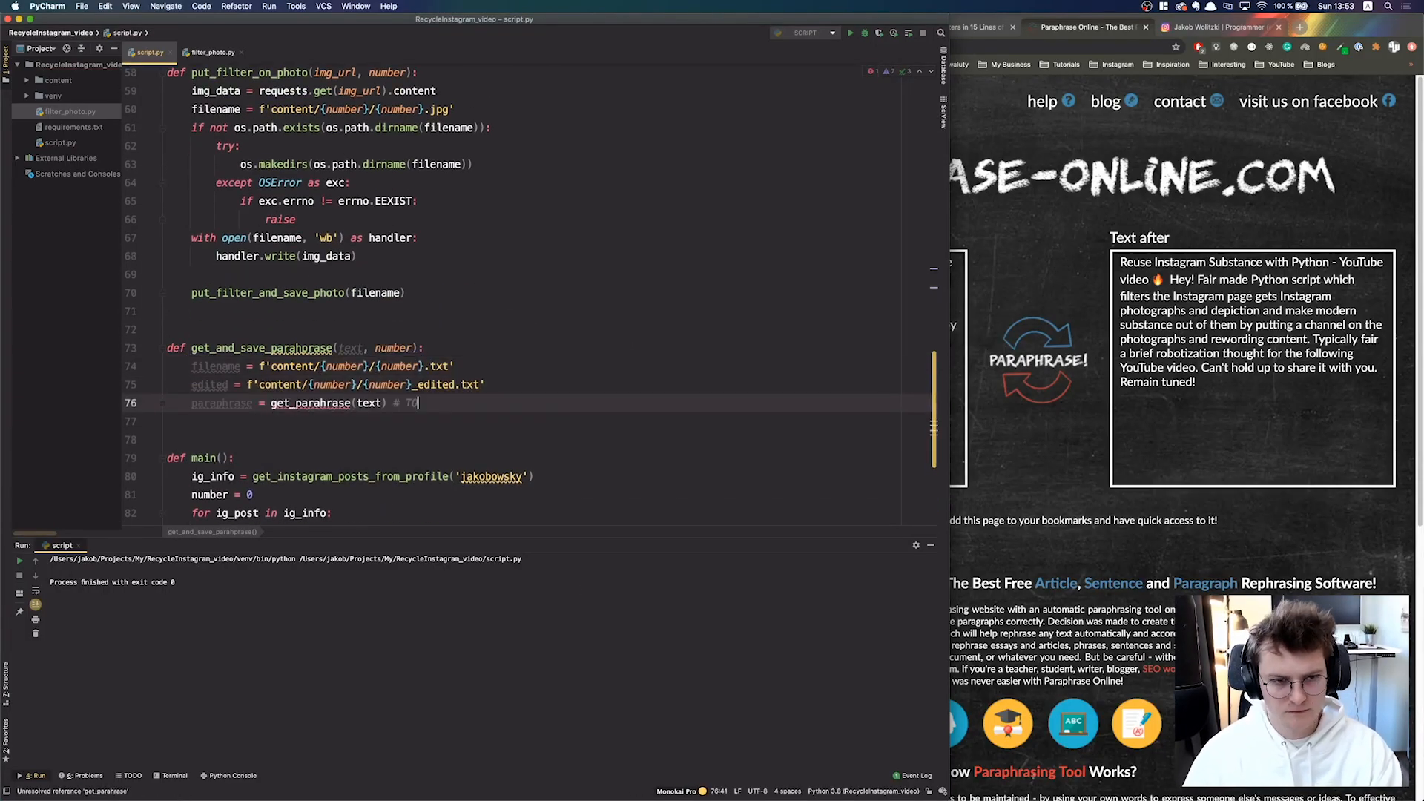
# Write get_and_save_paraphrase to save original and paraphrased captions as text files, called from main.
pyautogui.click(210, 51)
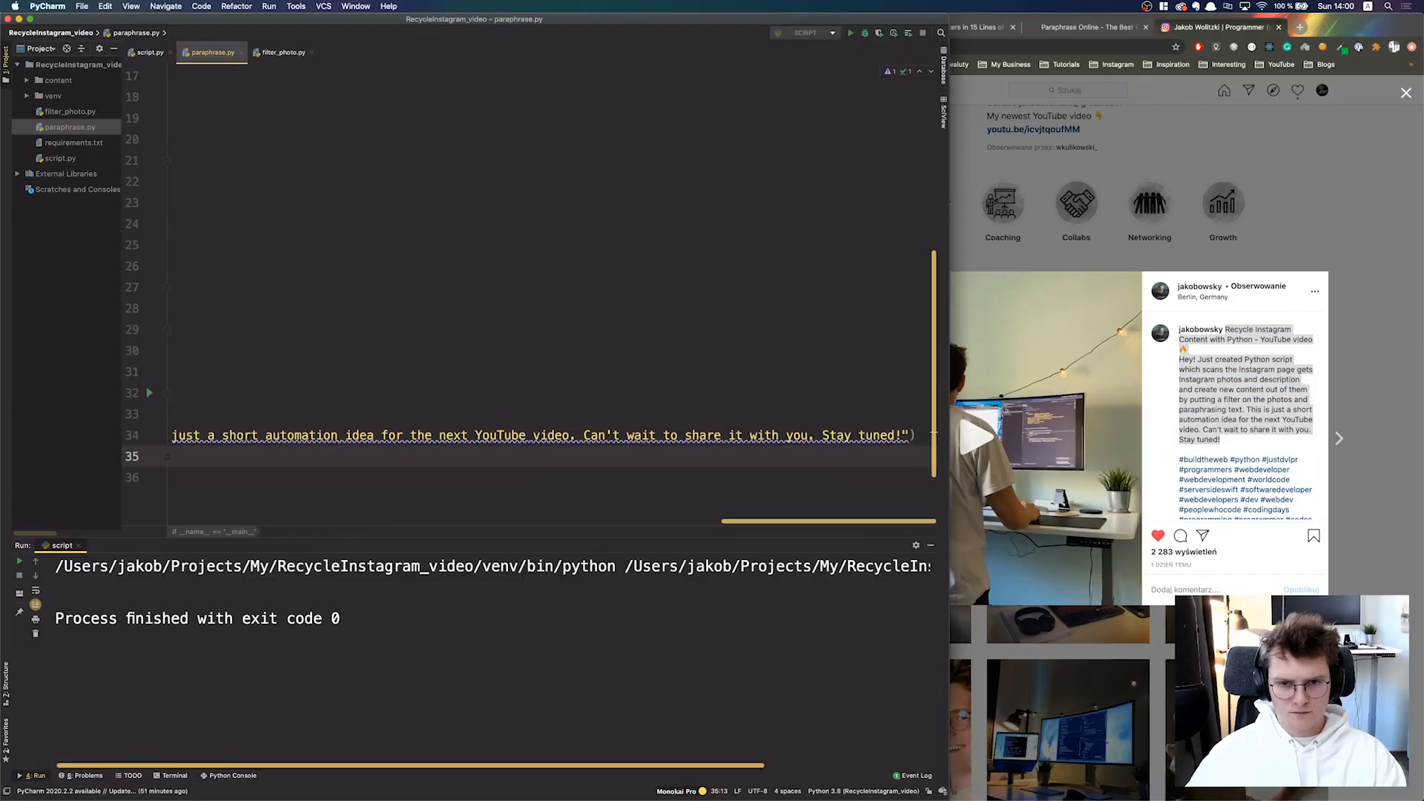
pyautogui.click(146, 52)
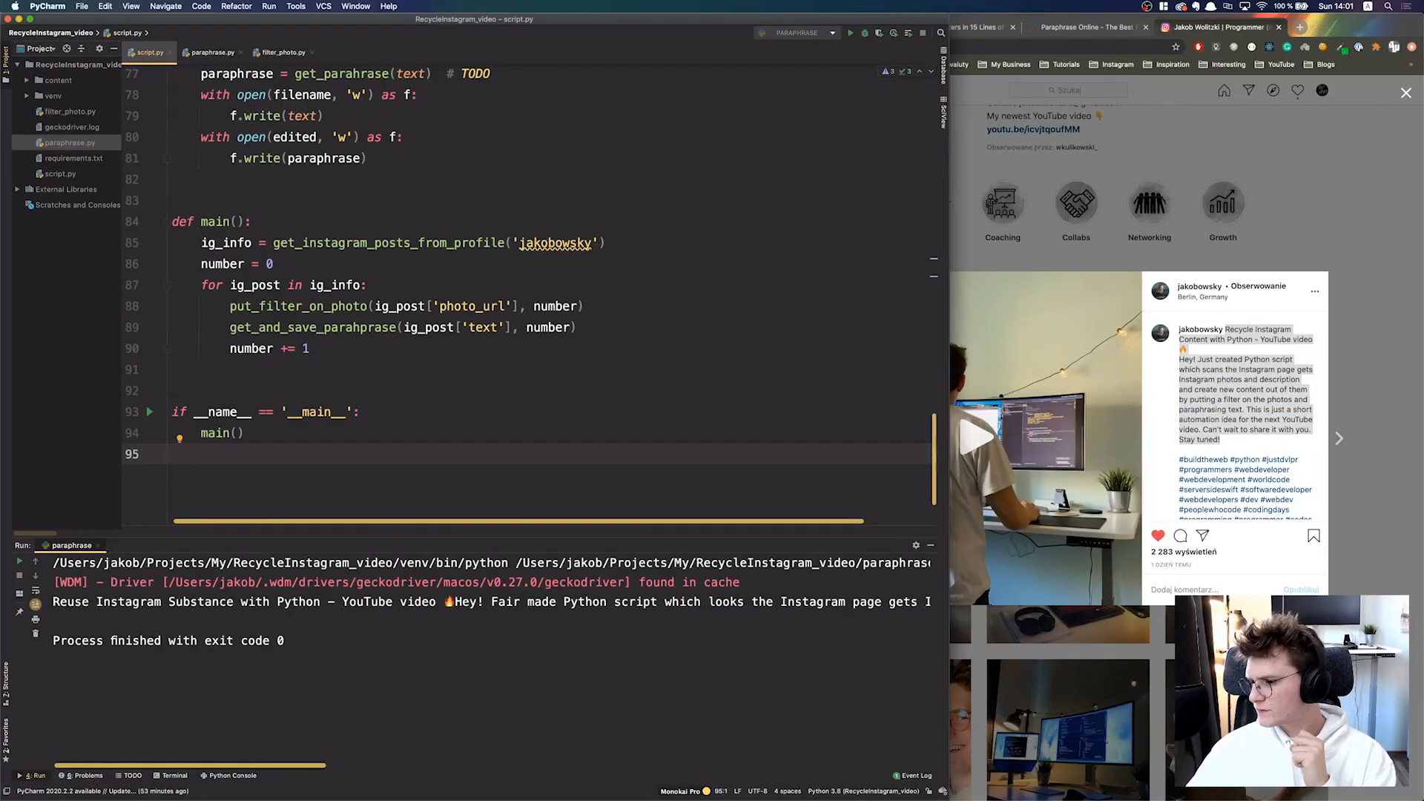
pyautogui.moveTo(1038, 369)
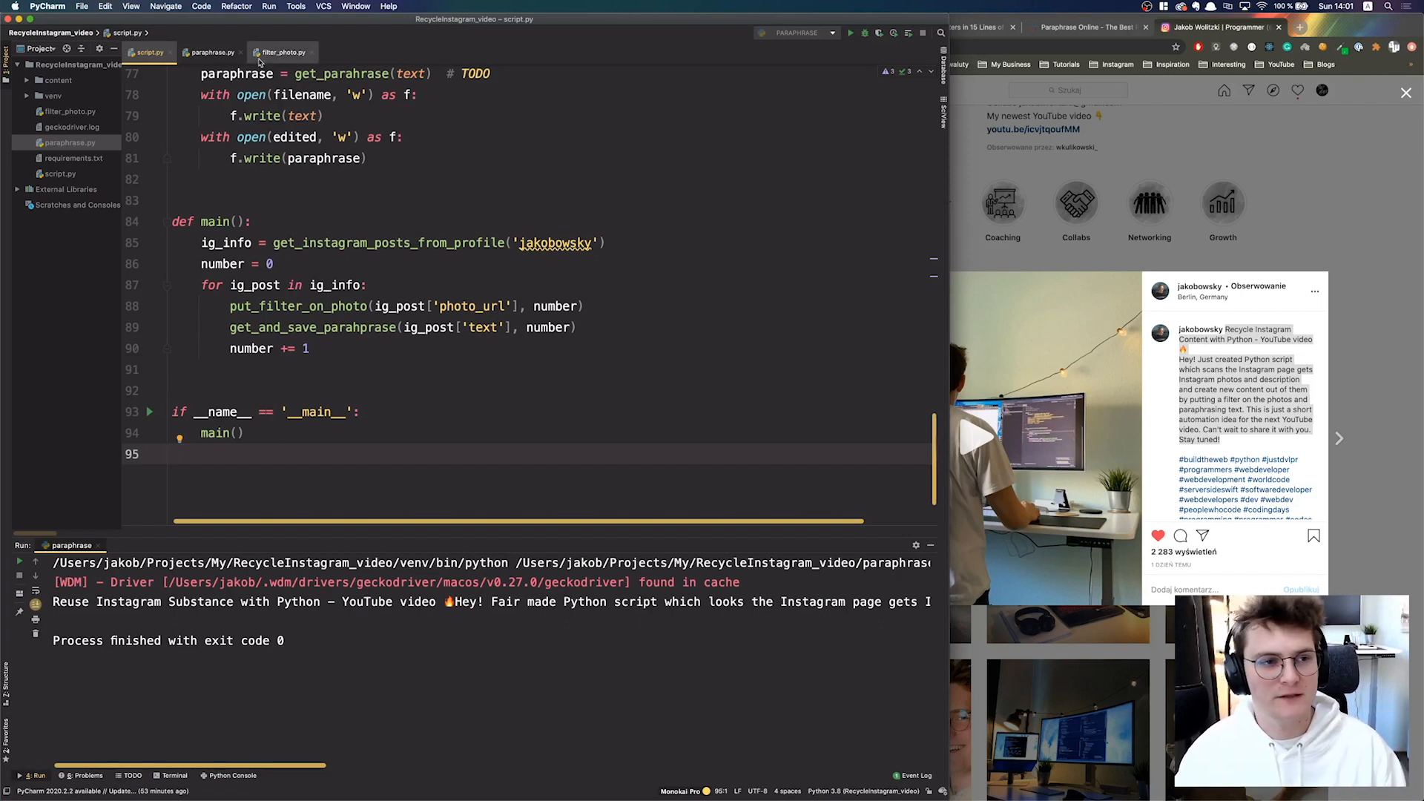
# Review get_parahrase in paraphrase.py and the filter_photo.py code, then return to script.py.
pyautogui.click(214, 52)
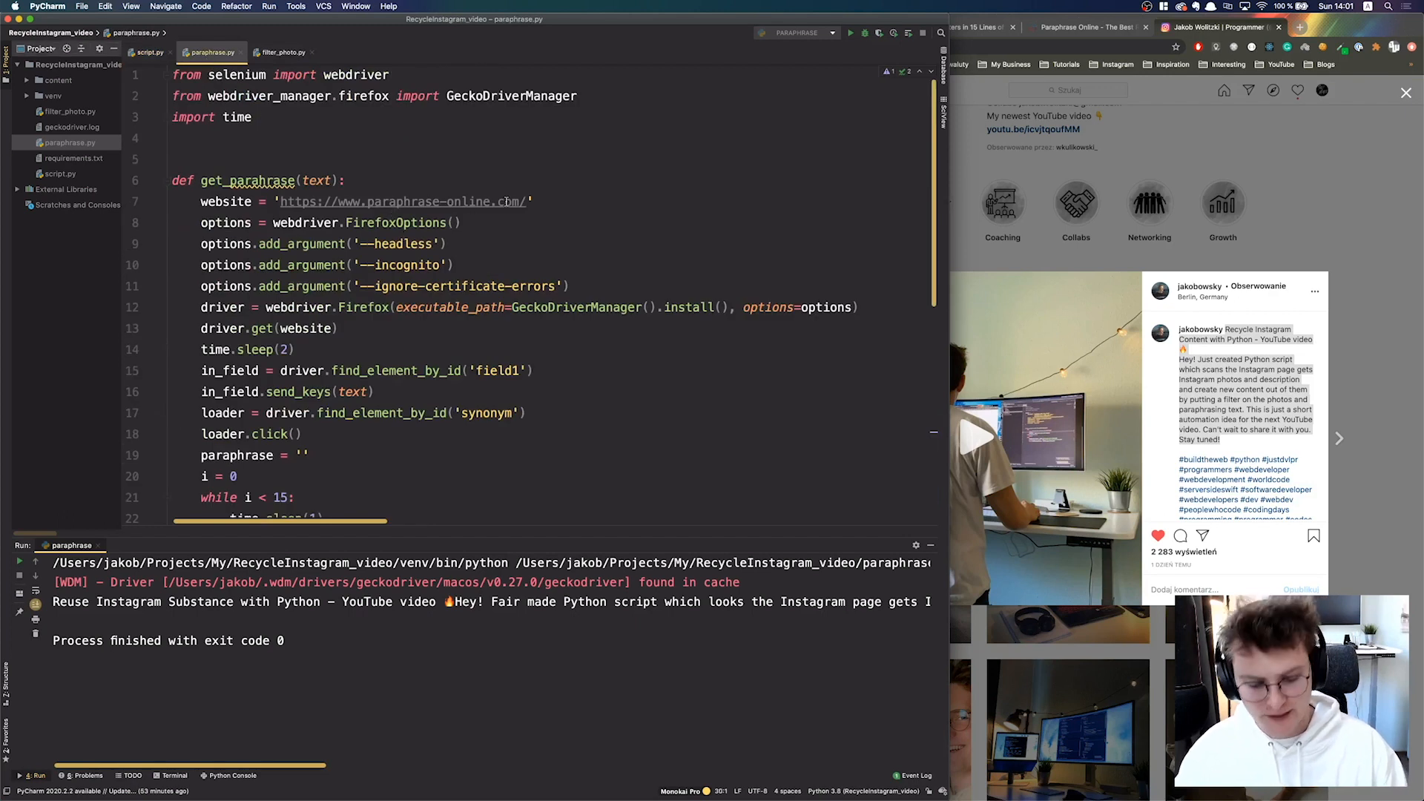
pyautogui.click(458, 264)
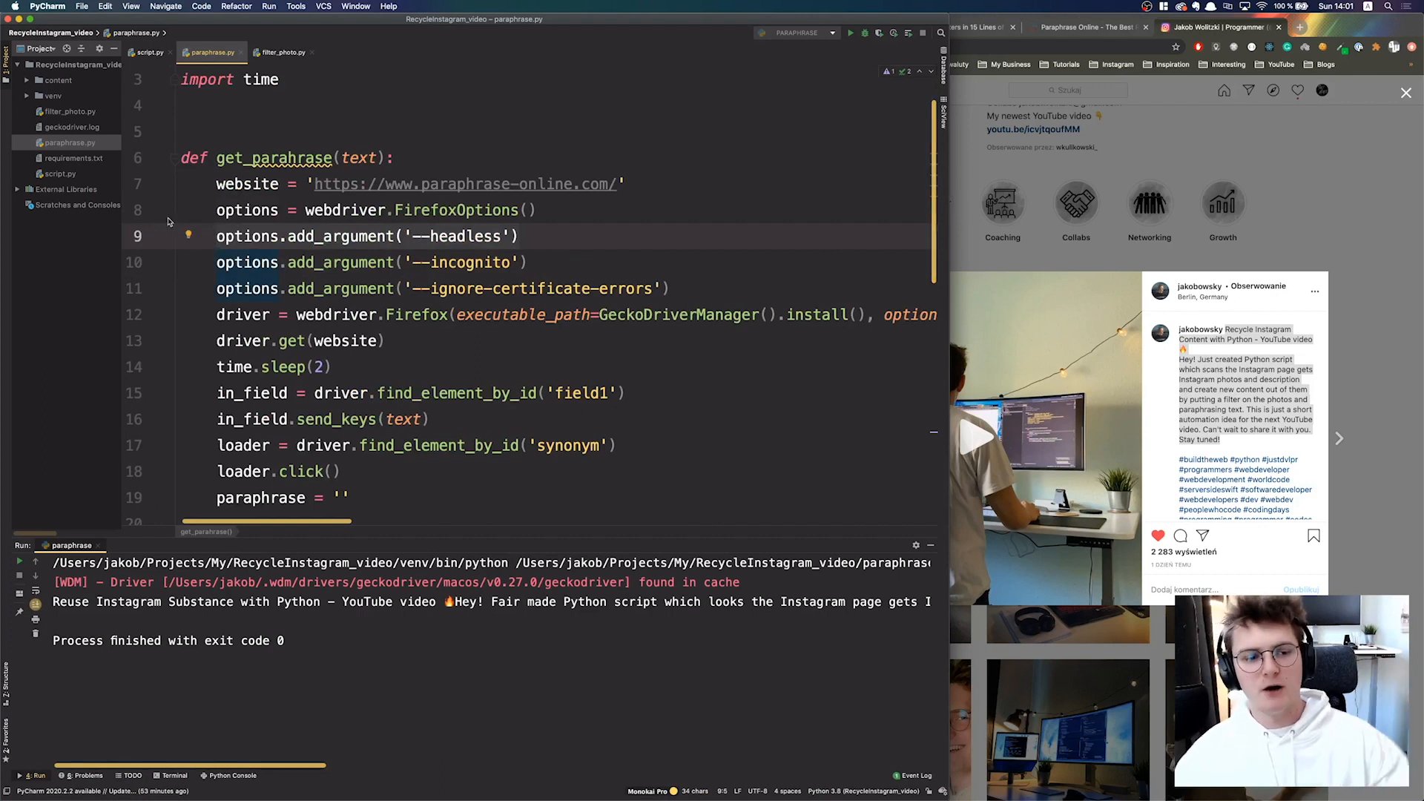
pyautogui.click(282, 52)
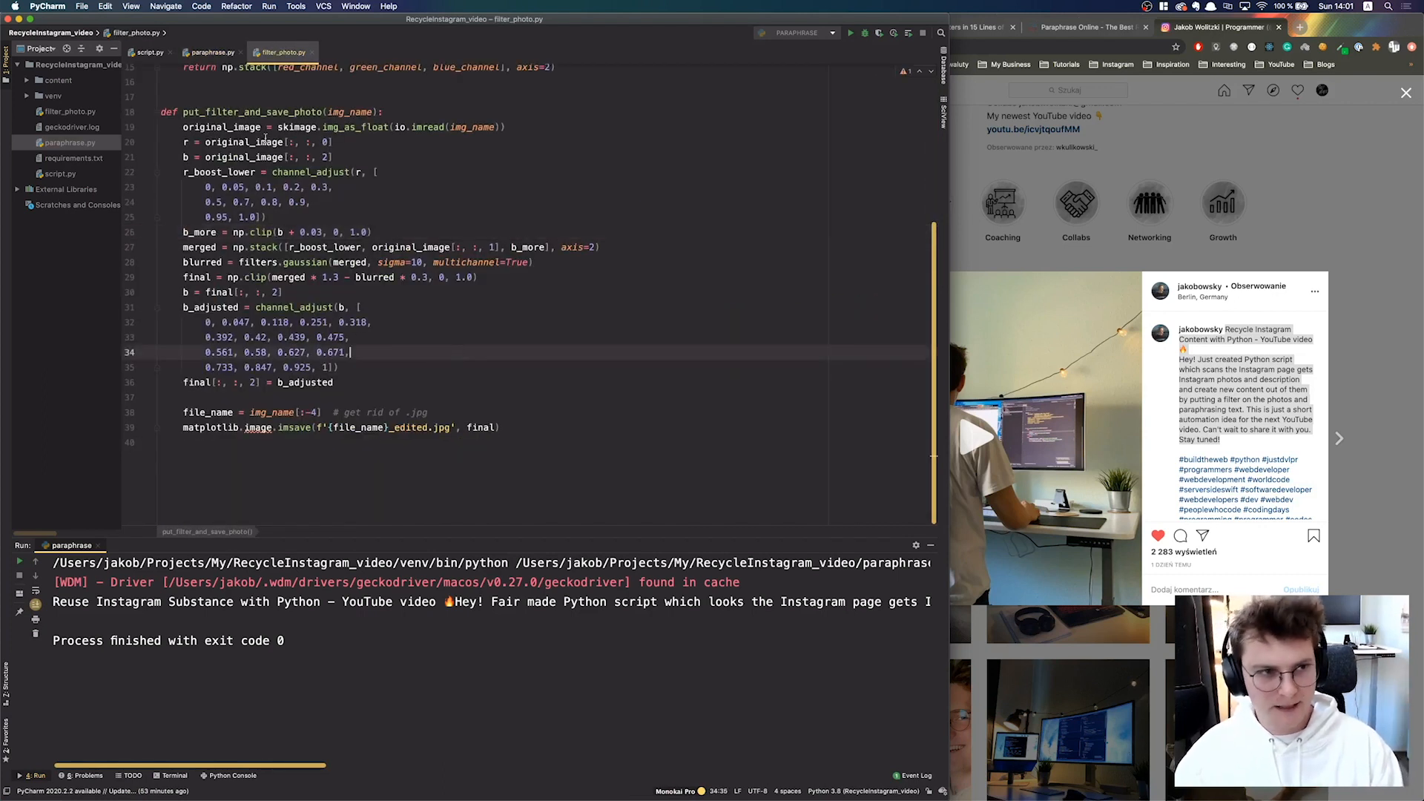
pyautogui.click(146, 52)
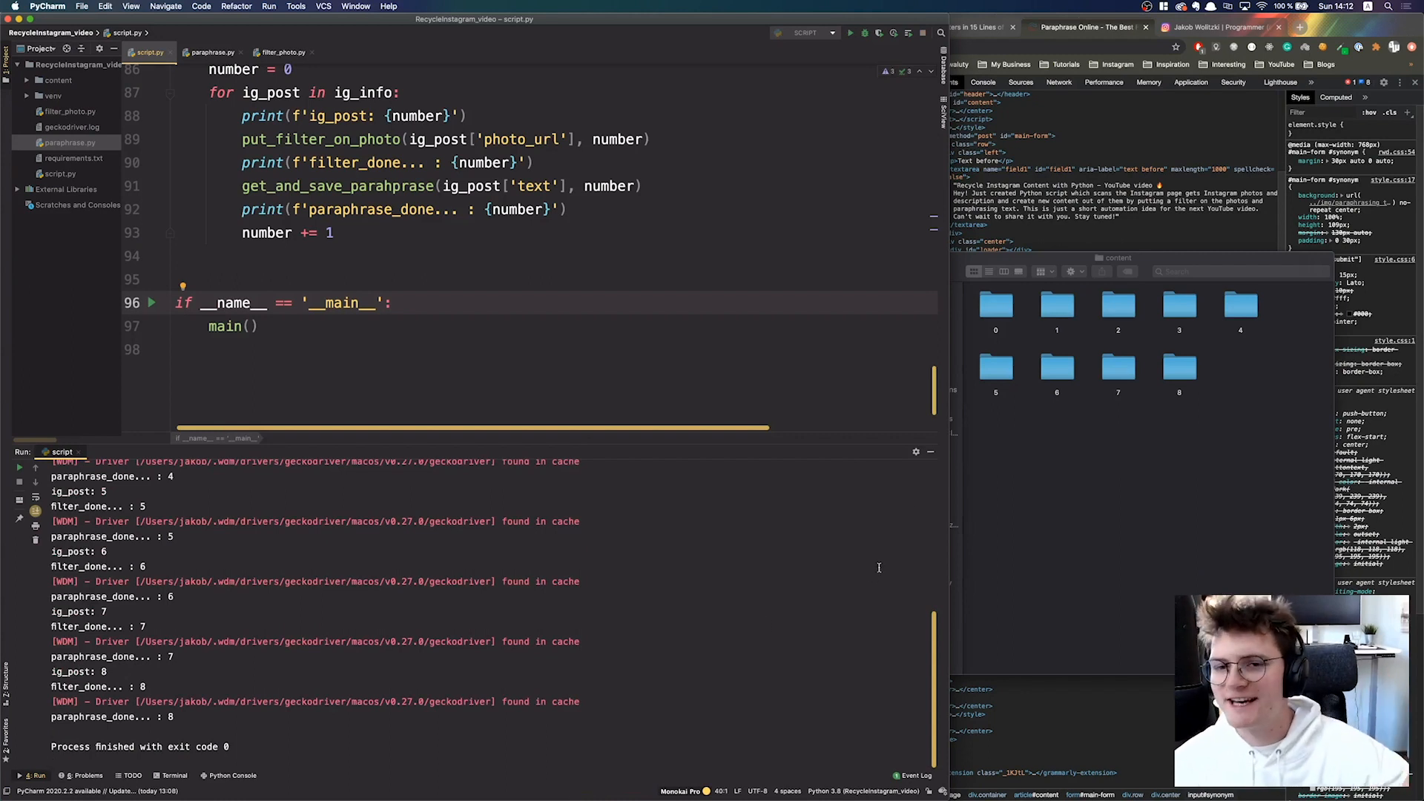
# Open the content output folder in Finder to view numbered folders 0 through 8.
pyautogui.click(995, 304)
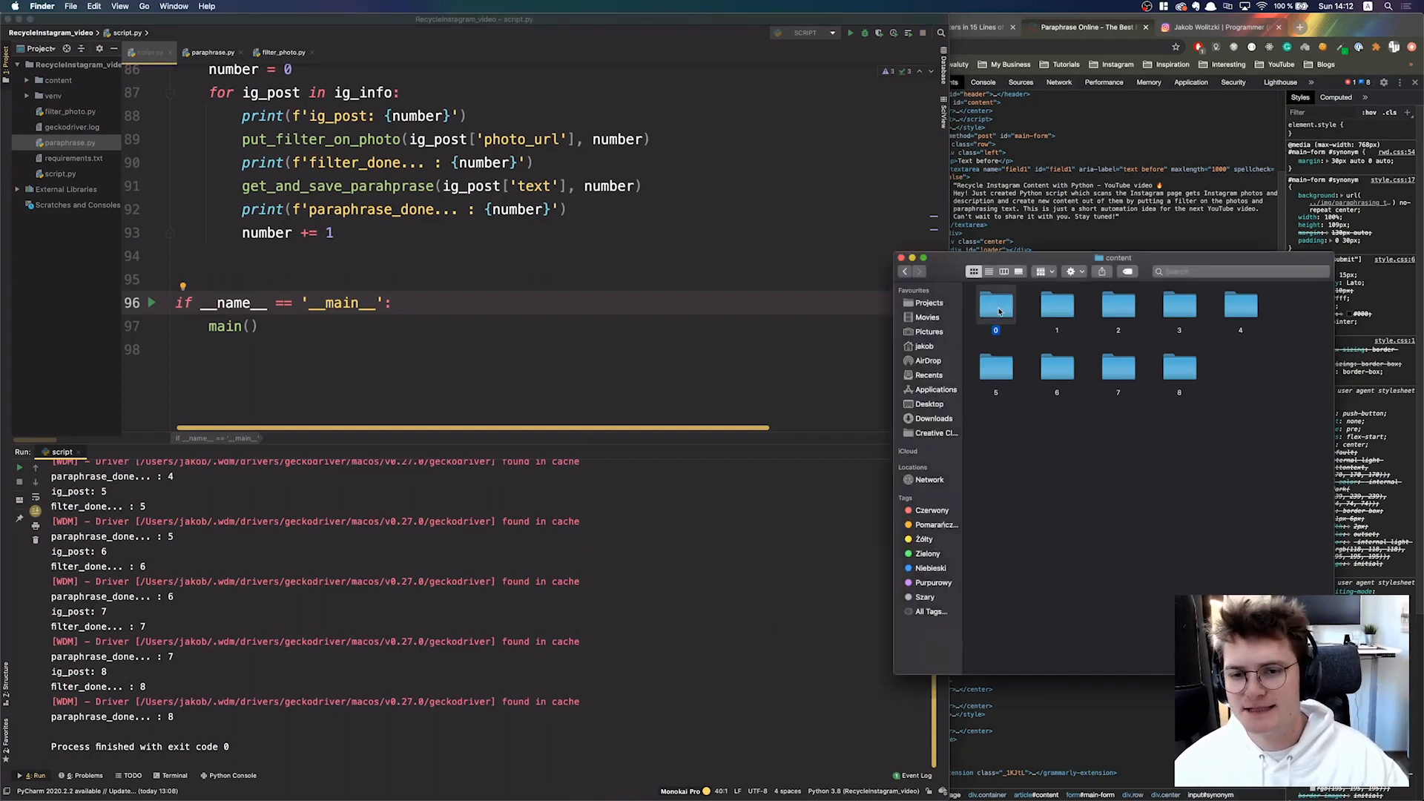